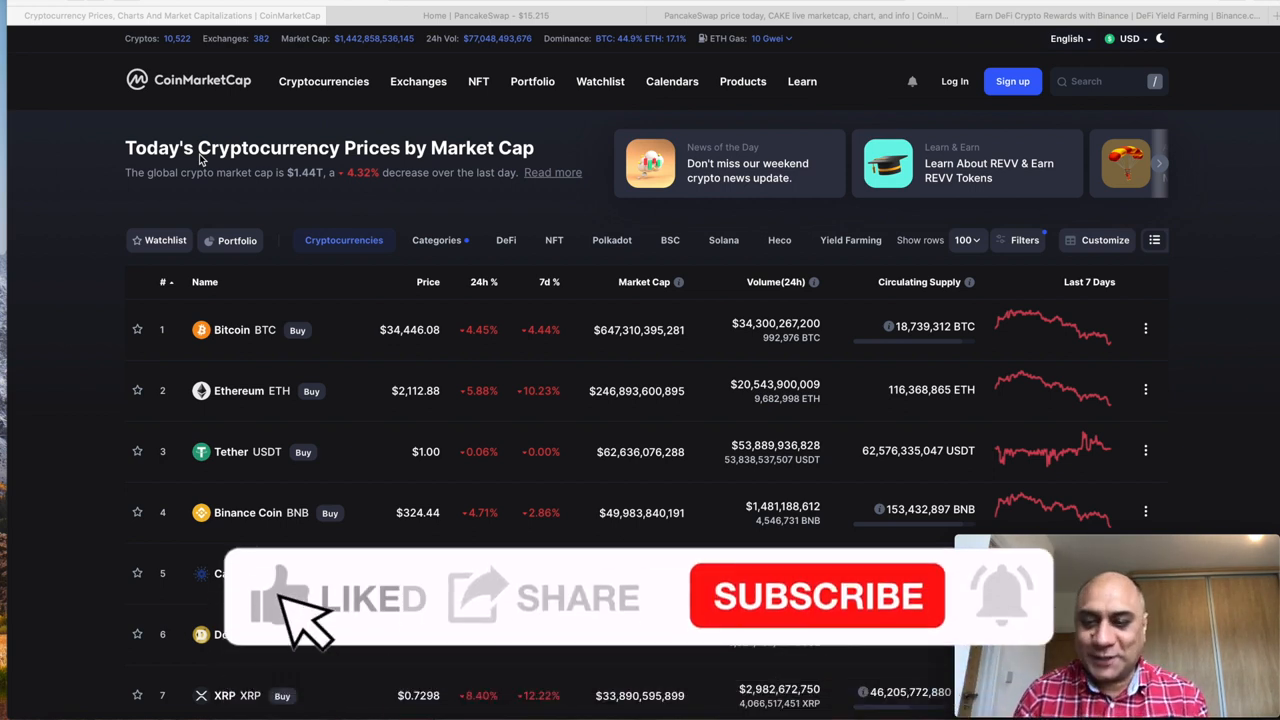
mouse_move(490, 610)
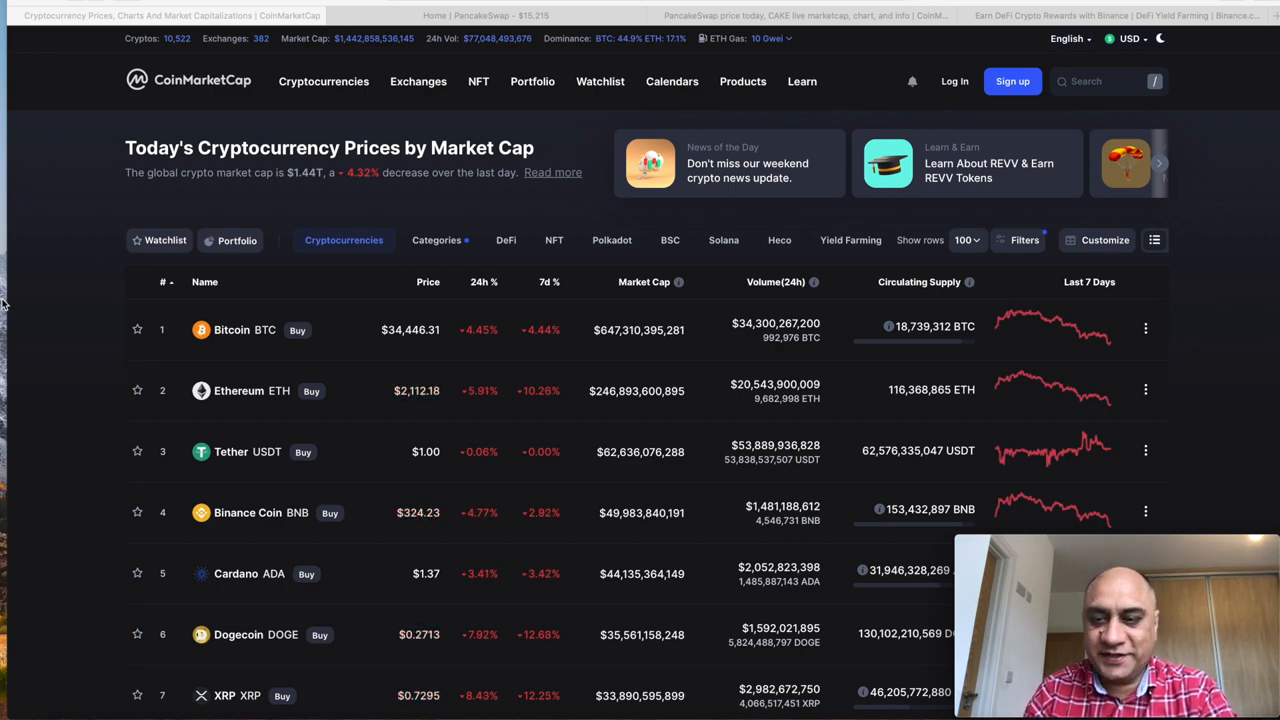
Step: Scroll the Reddit feed and open the r/cardano post 'Cardano Ecosystem Pipeline!' with its infographic
scroll("down", 3)
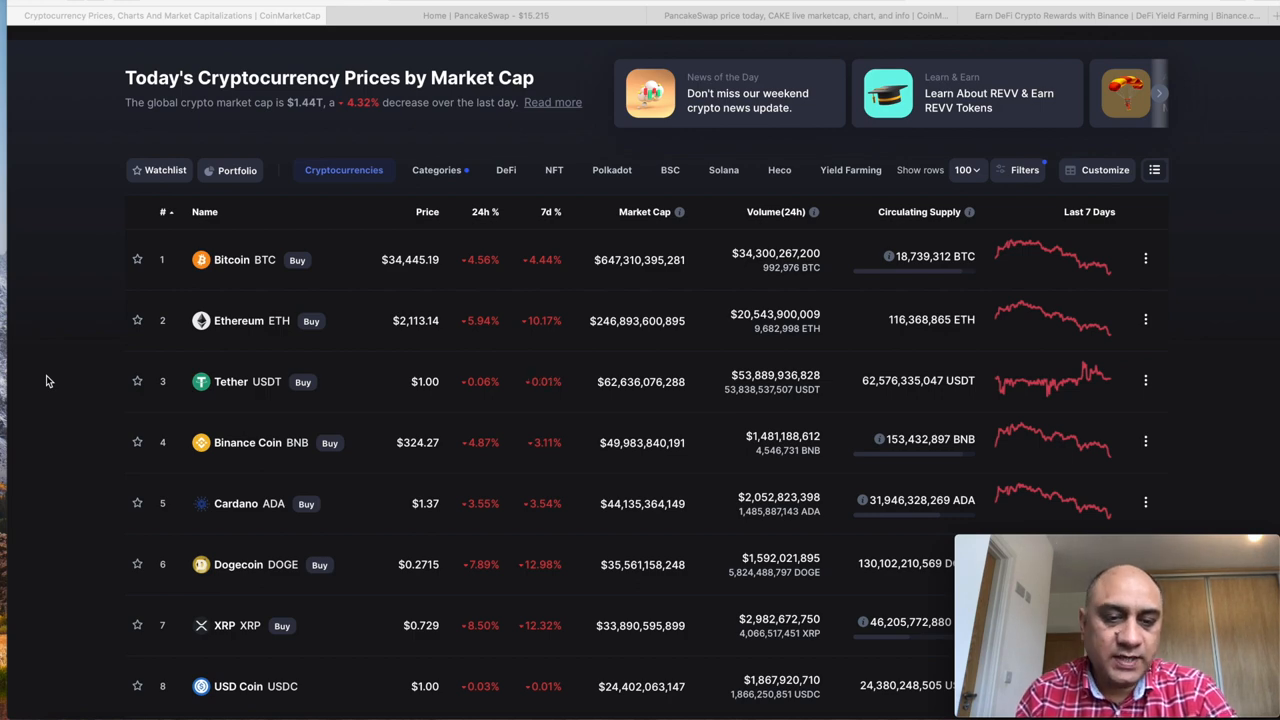
scroll("down", 3)
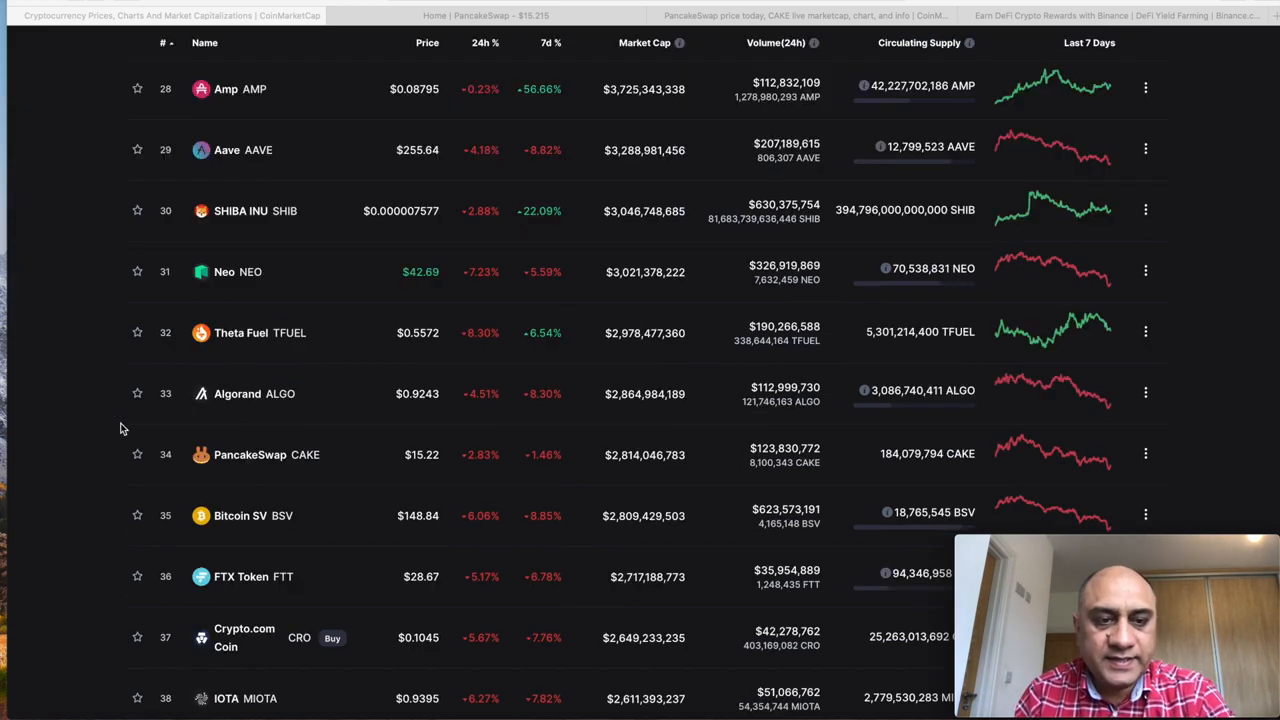
mouse_move(135, 453)
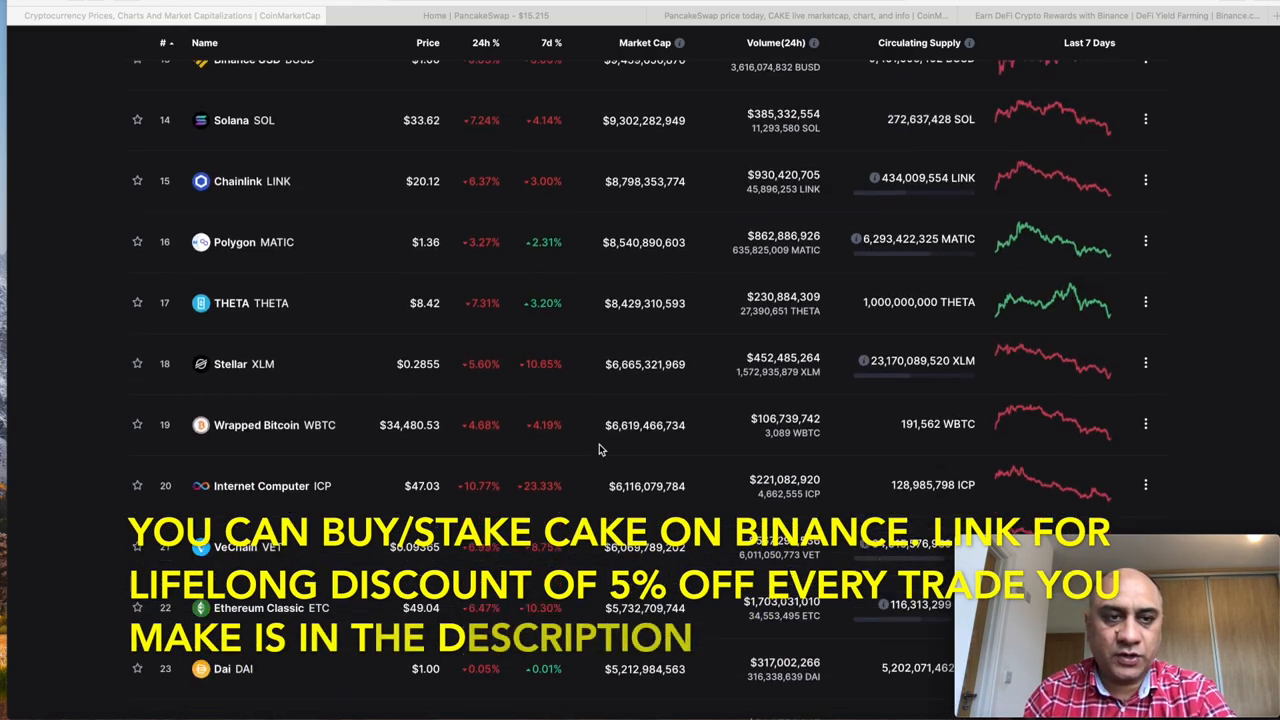
scroll("up", 3)
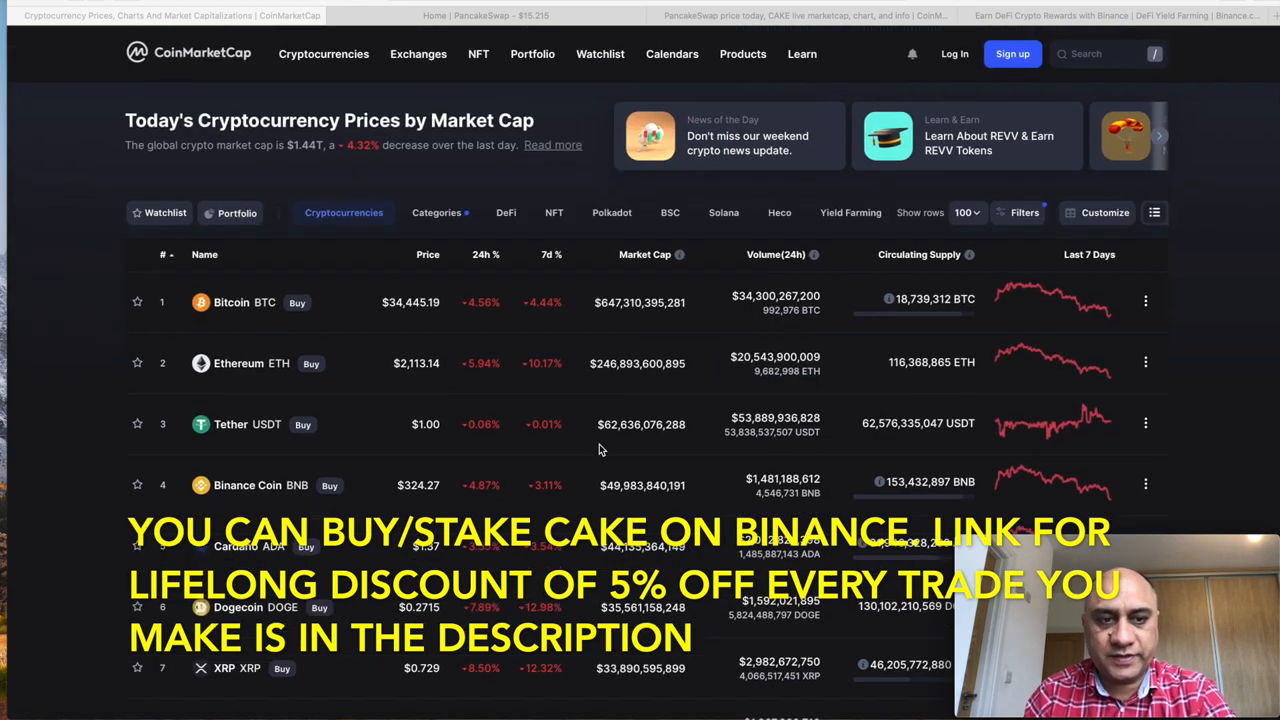
scroll("down", 3)
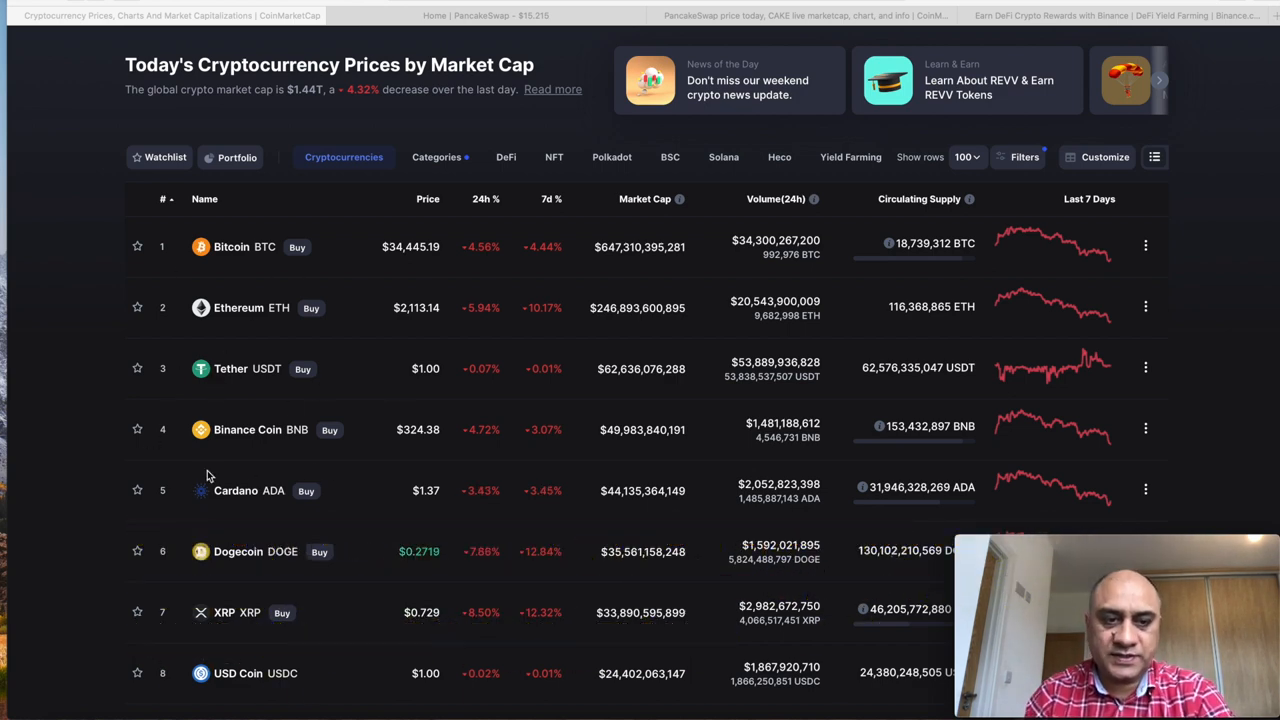
scroll("down", 3)
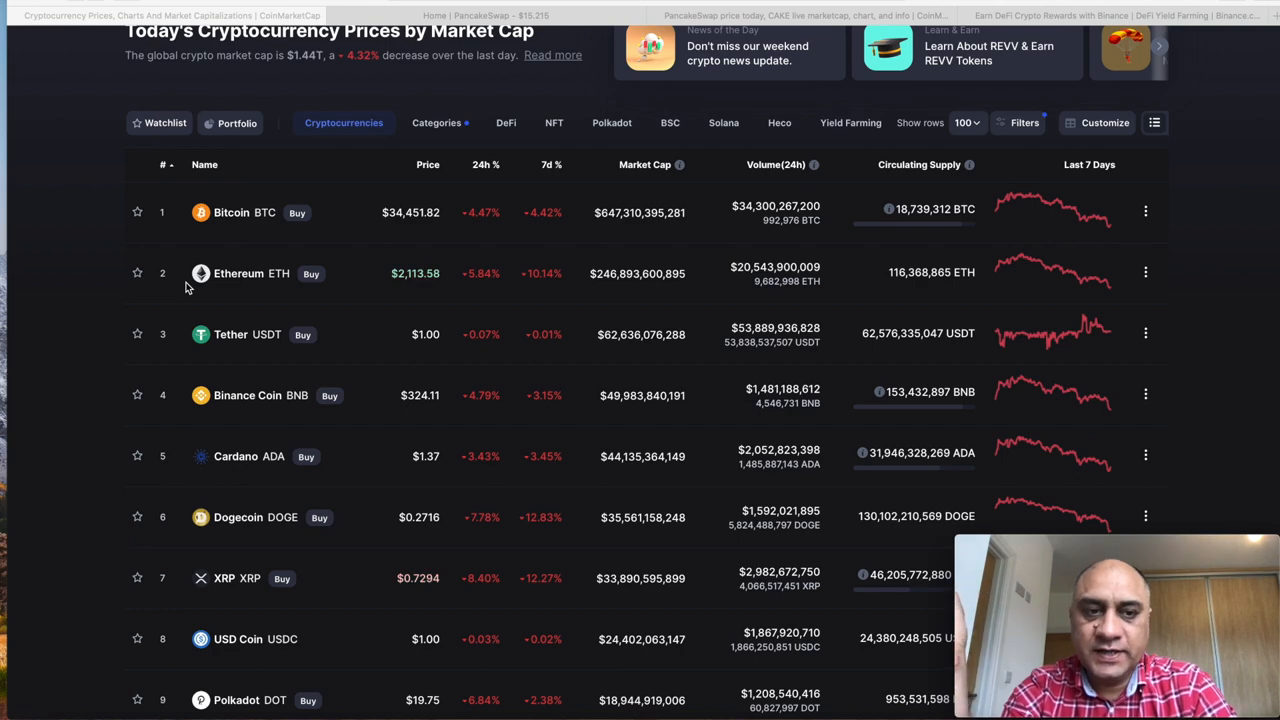
scroll("down", 3)
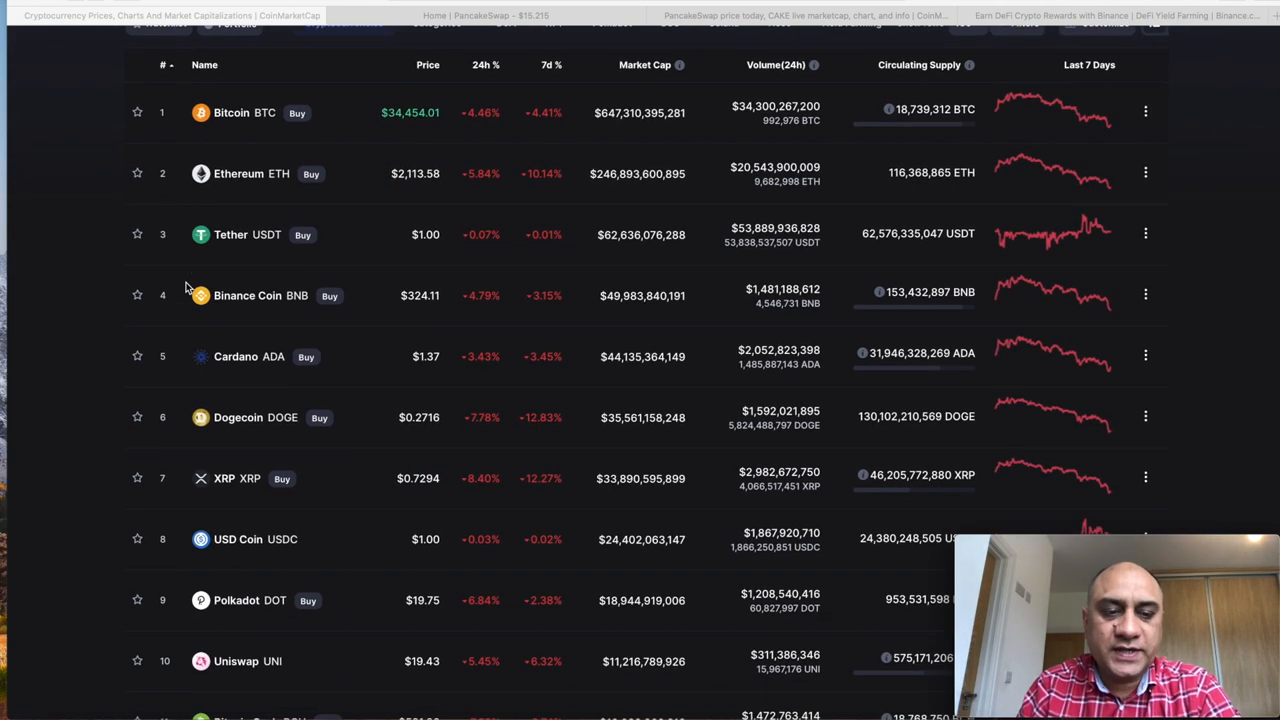
scroll("down", 3)
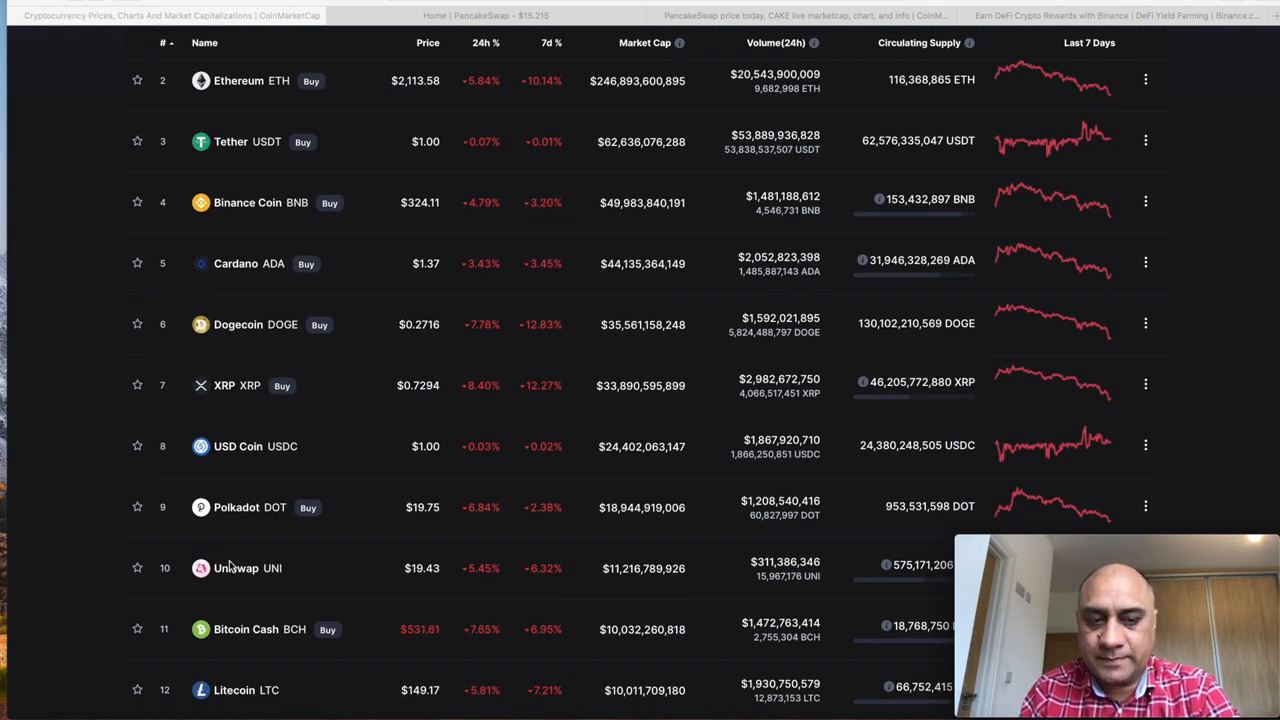
mouse_move(678, 560)
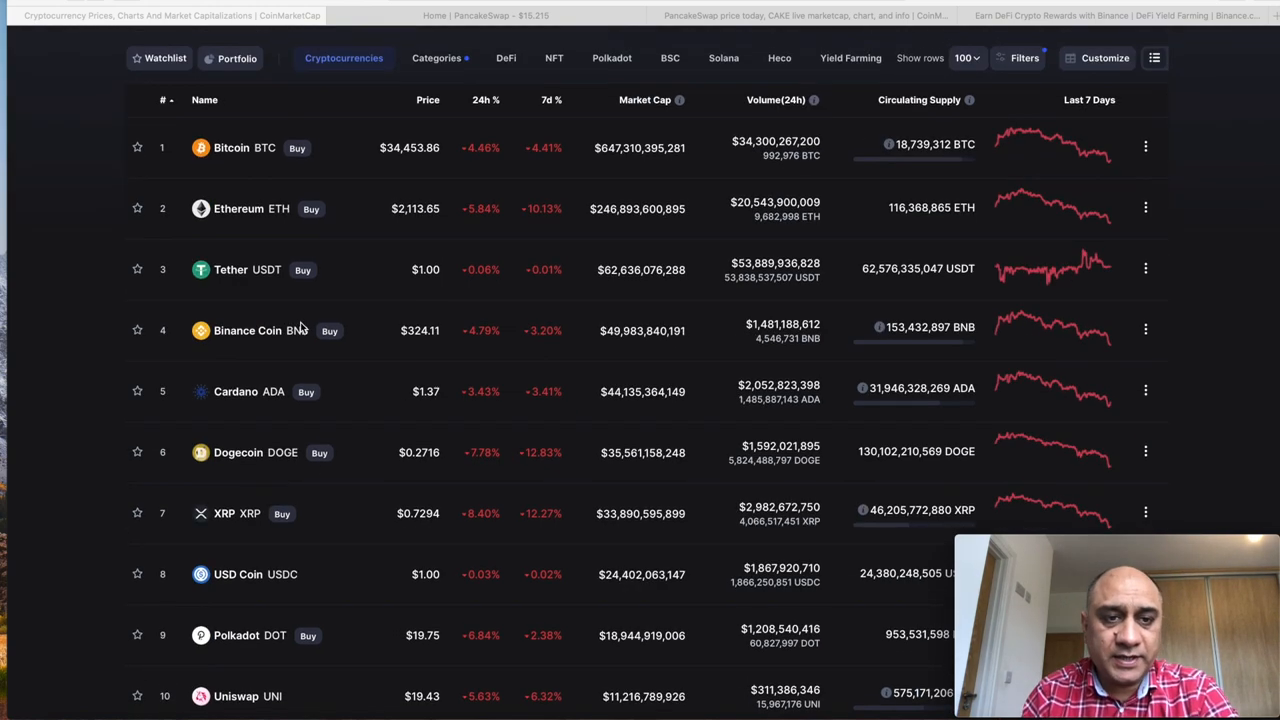
scroll("down", 3)
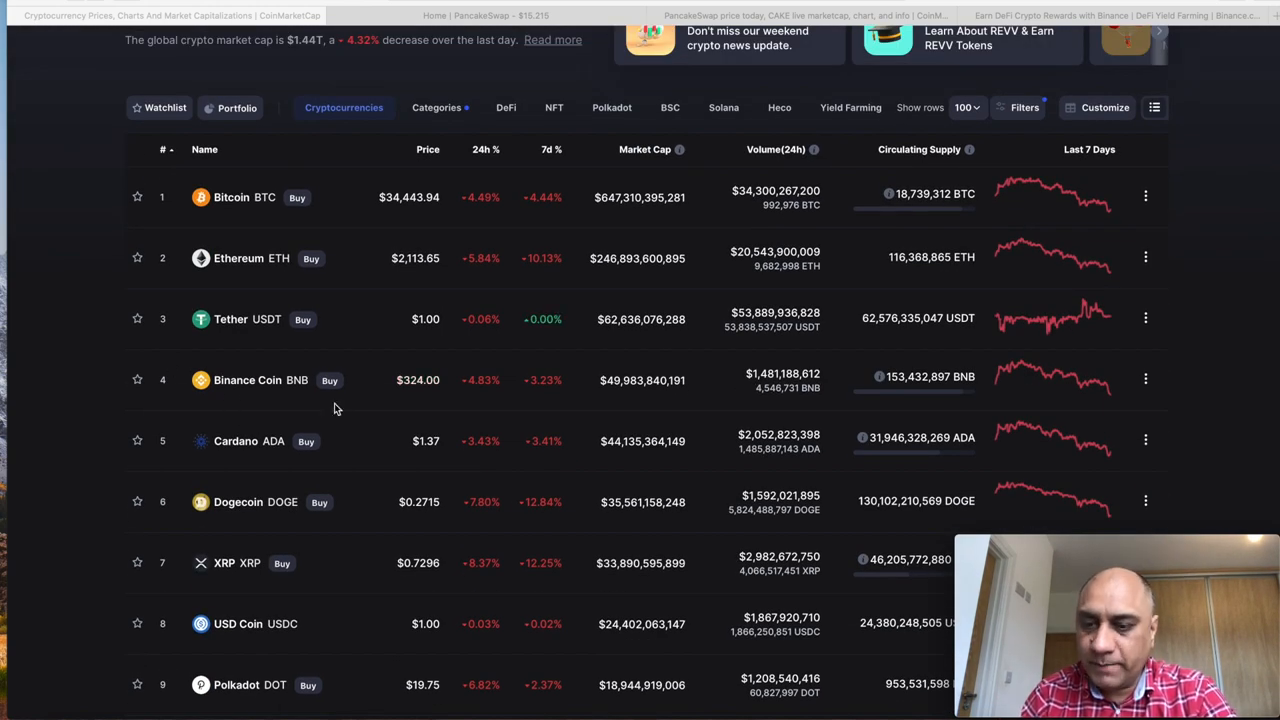
scroll("down", 3)
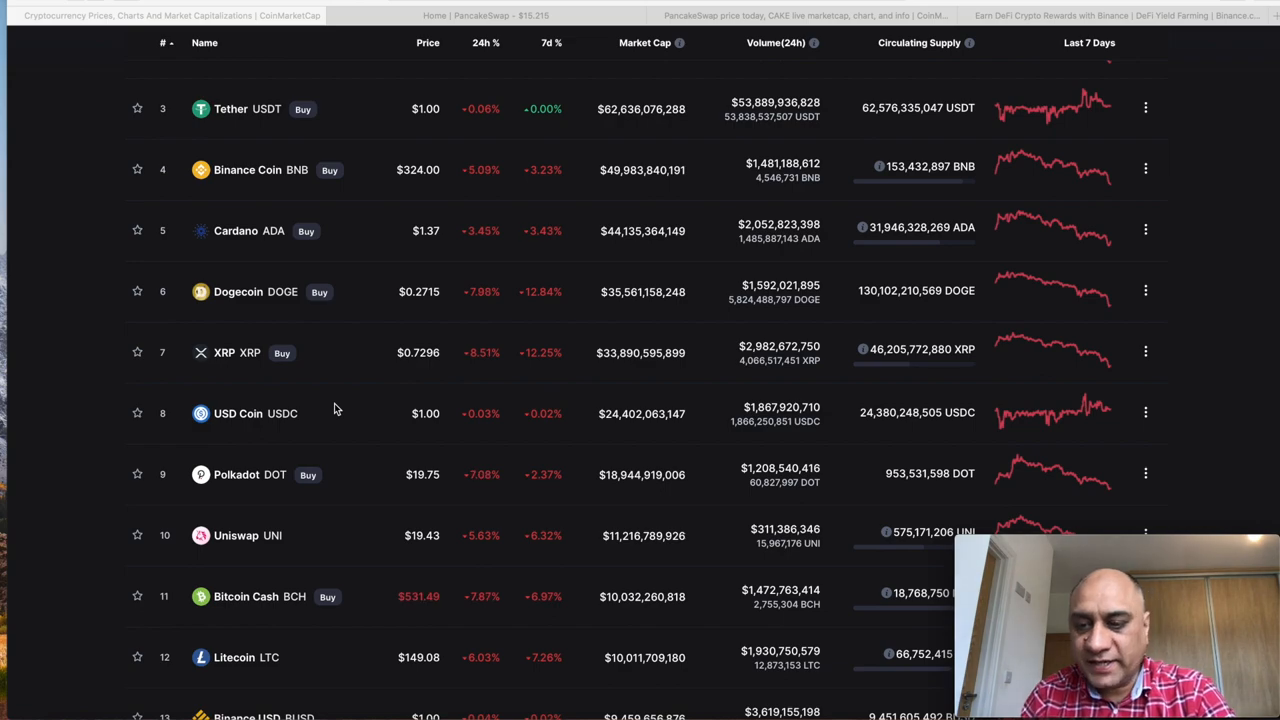
scroll("down", 3)
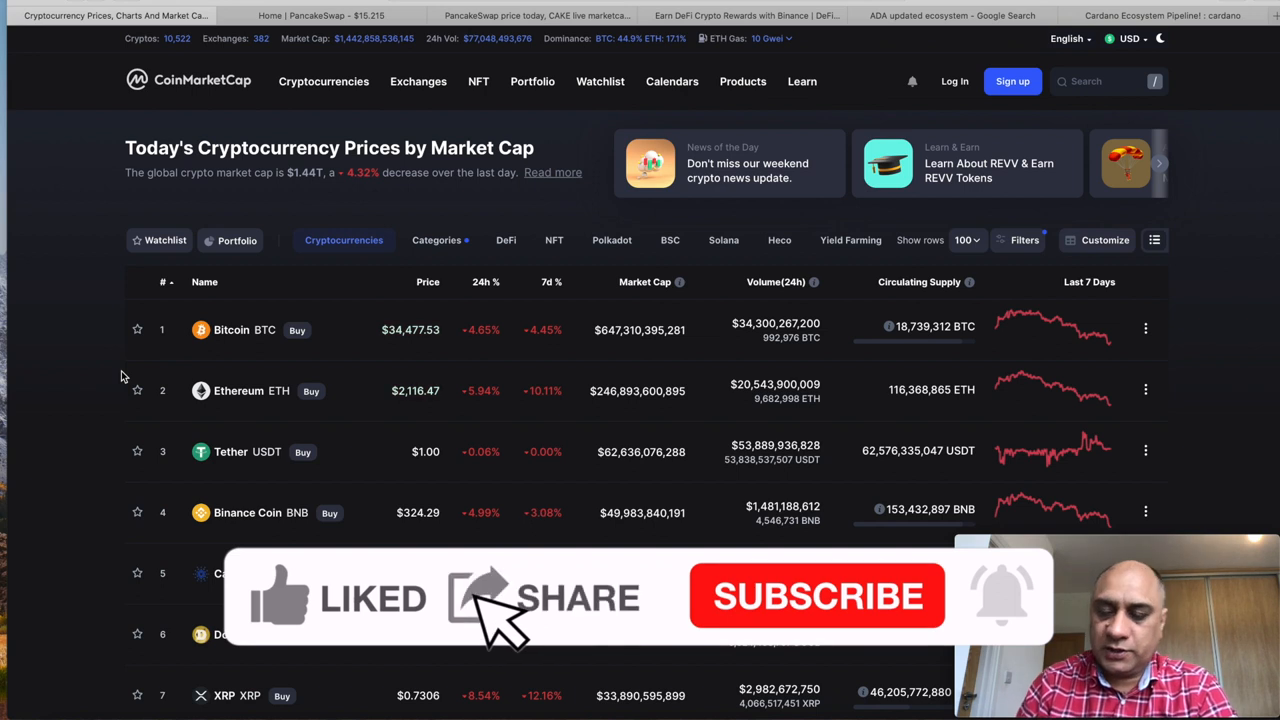
left_click(817, 596)
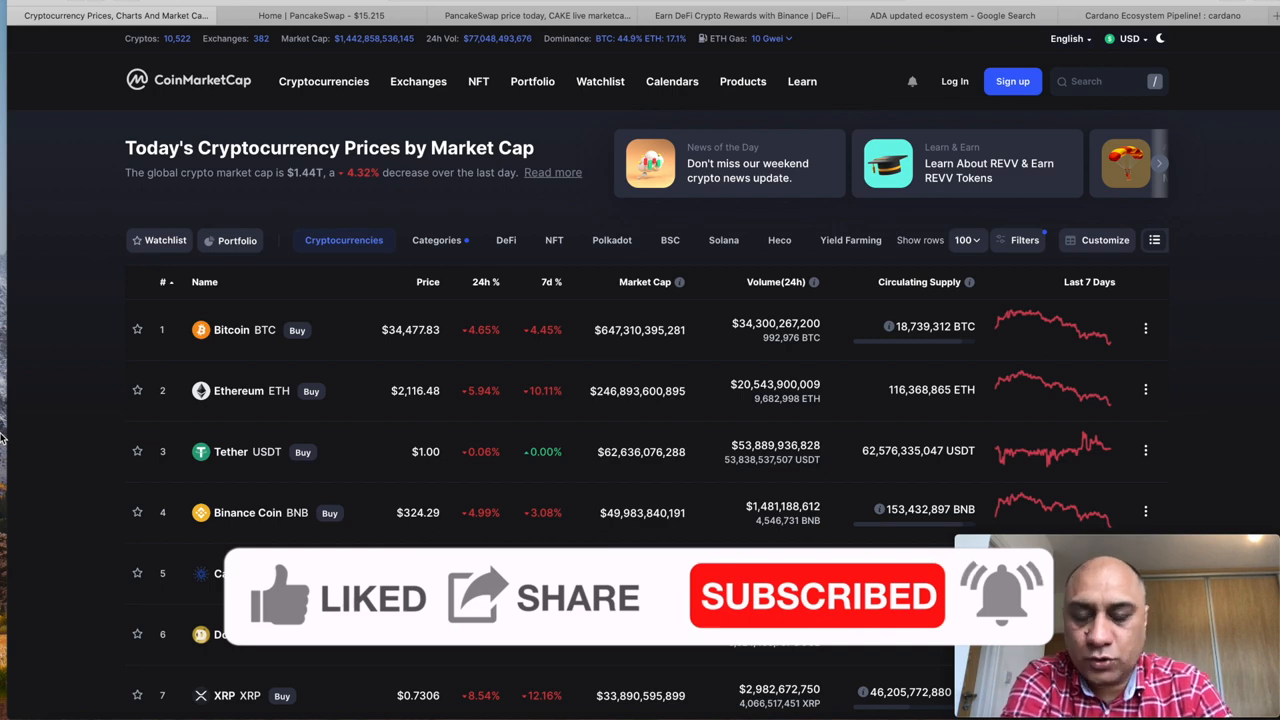
left_click(1160, 15)
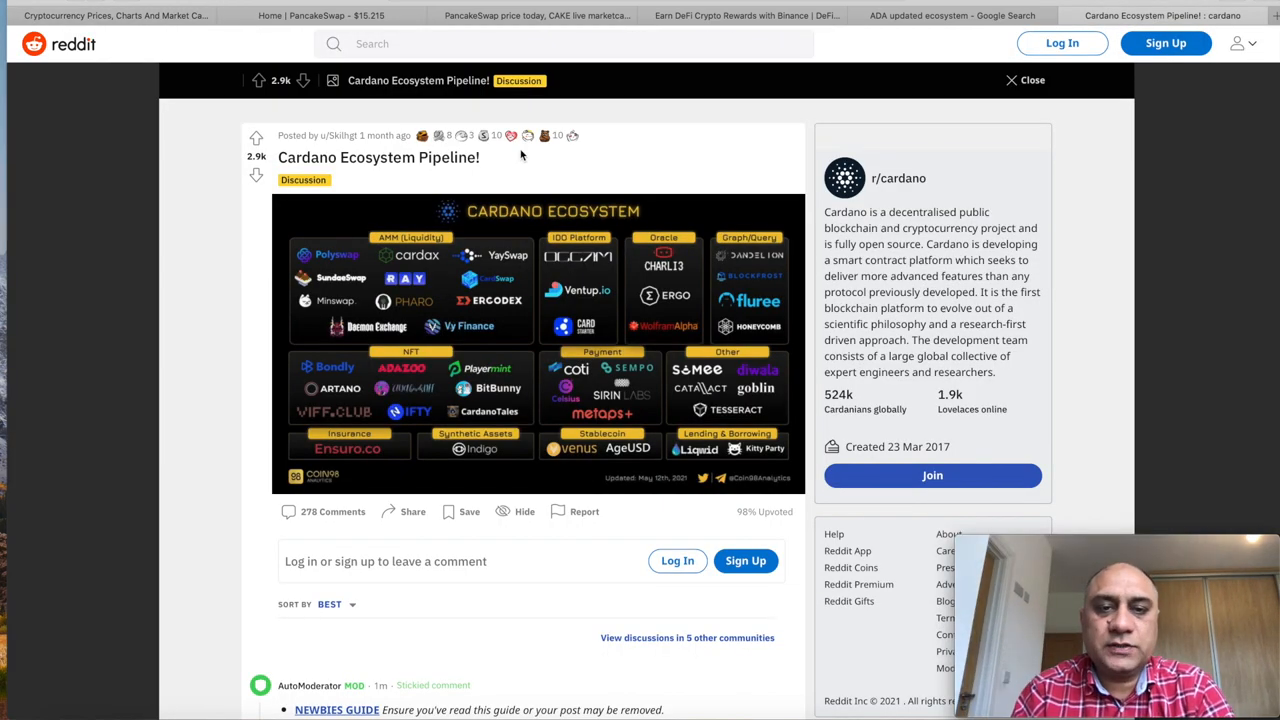
mouse_move(613, 303)
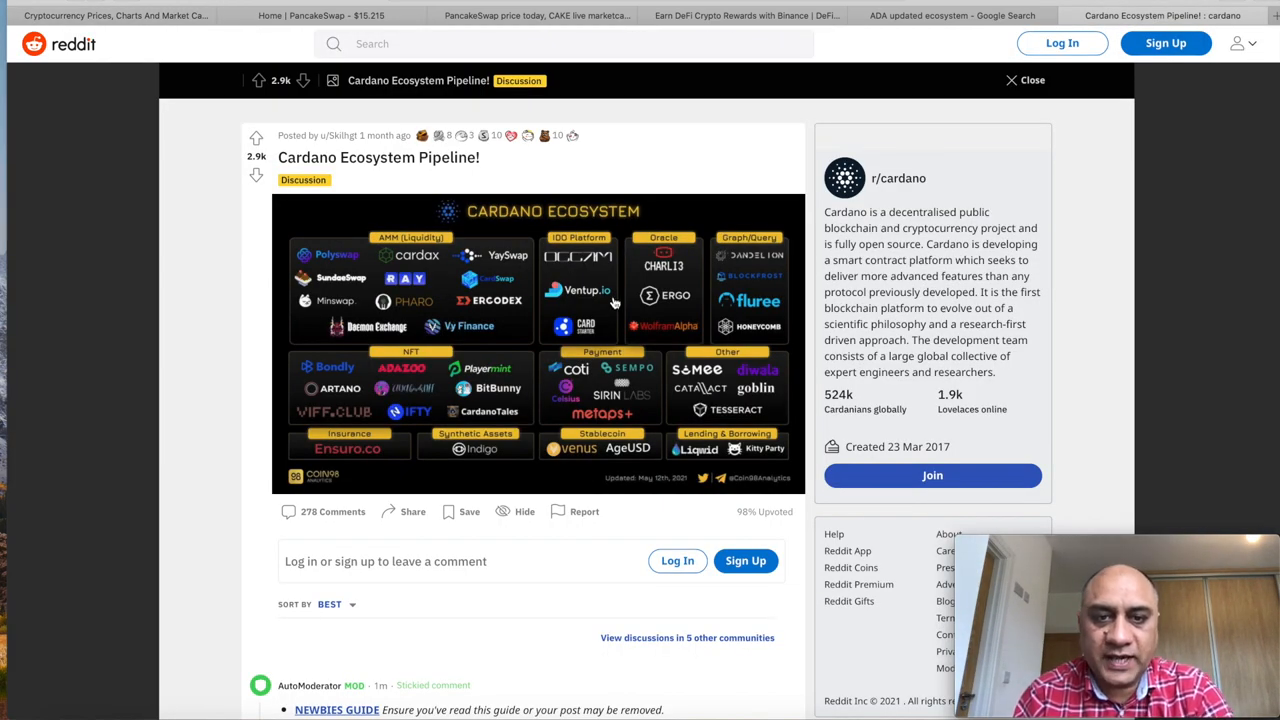
mouse_move(432, 258)
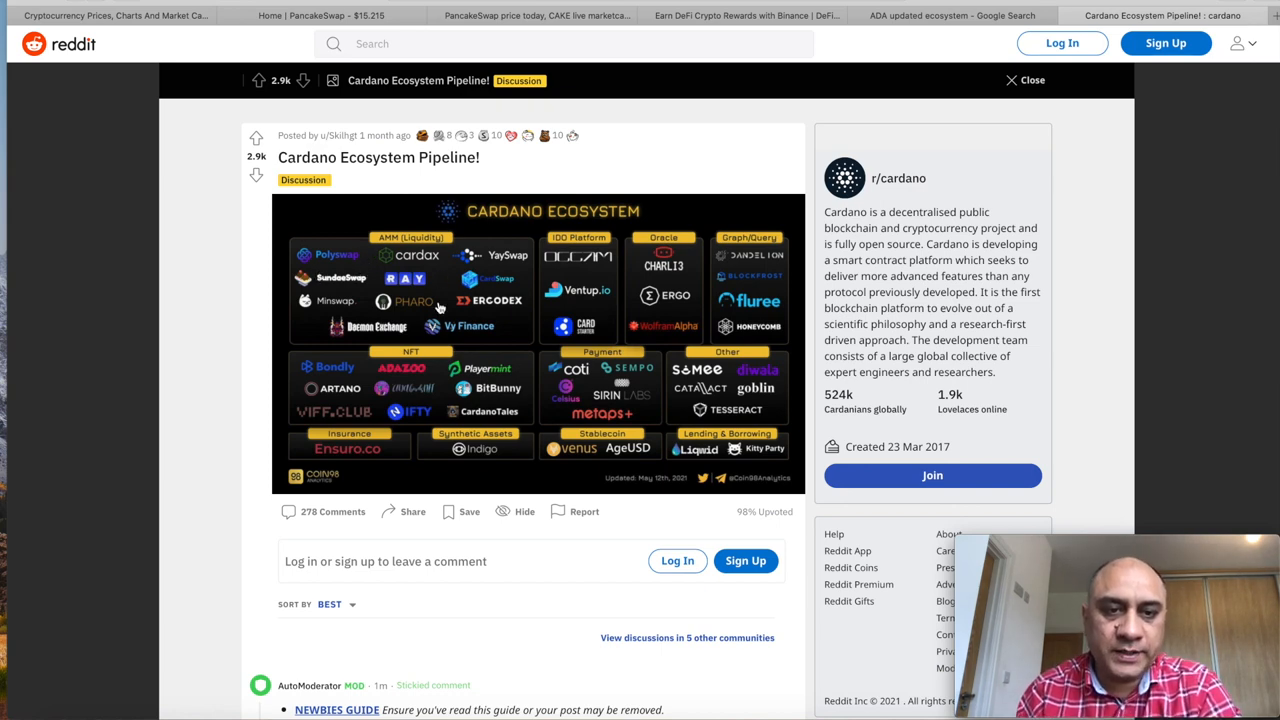
mouse_move(728, 323)
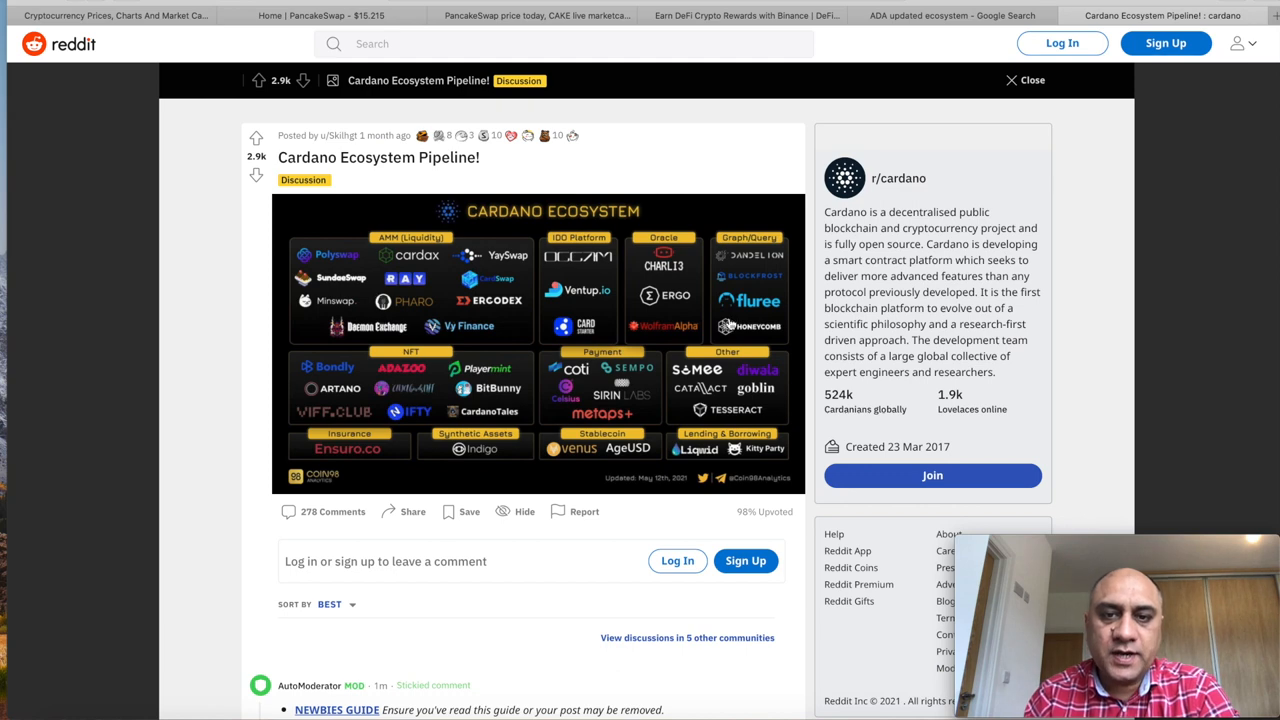
mouse_move(700, 268)
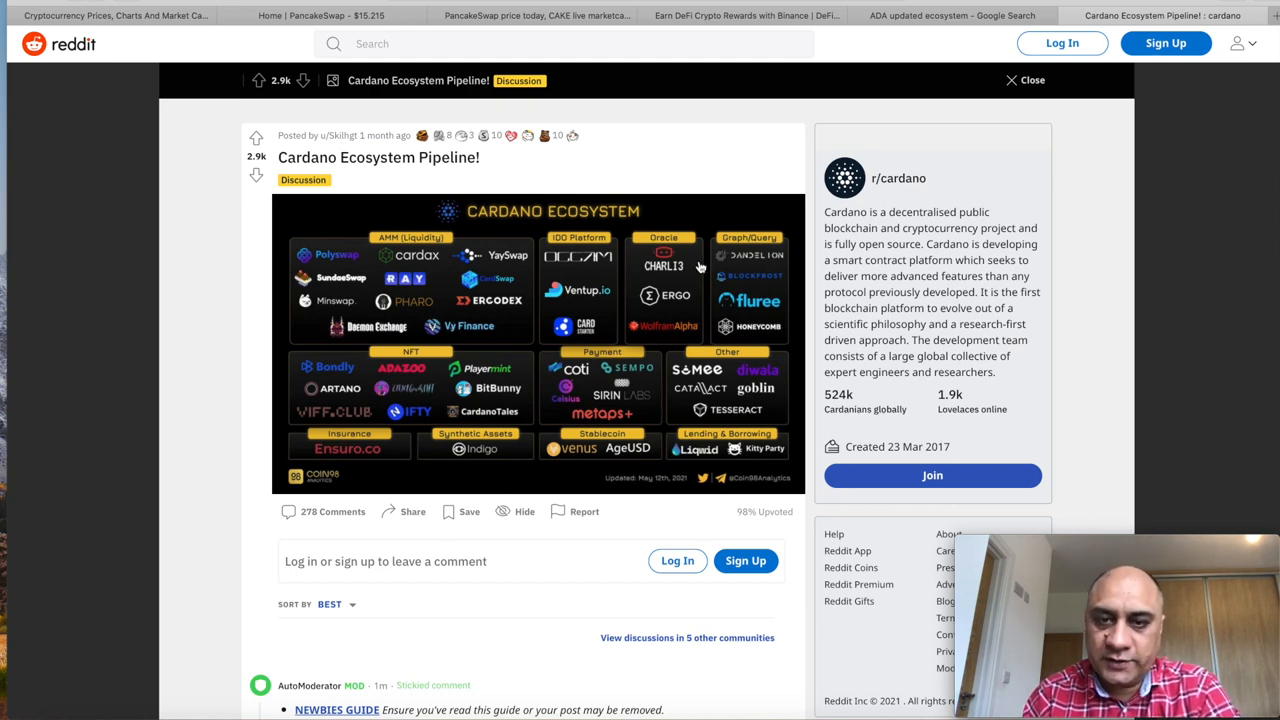
mouse_move(608, 362)
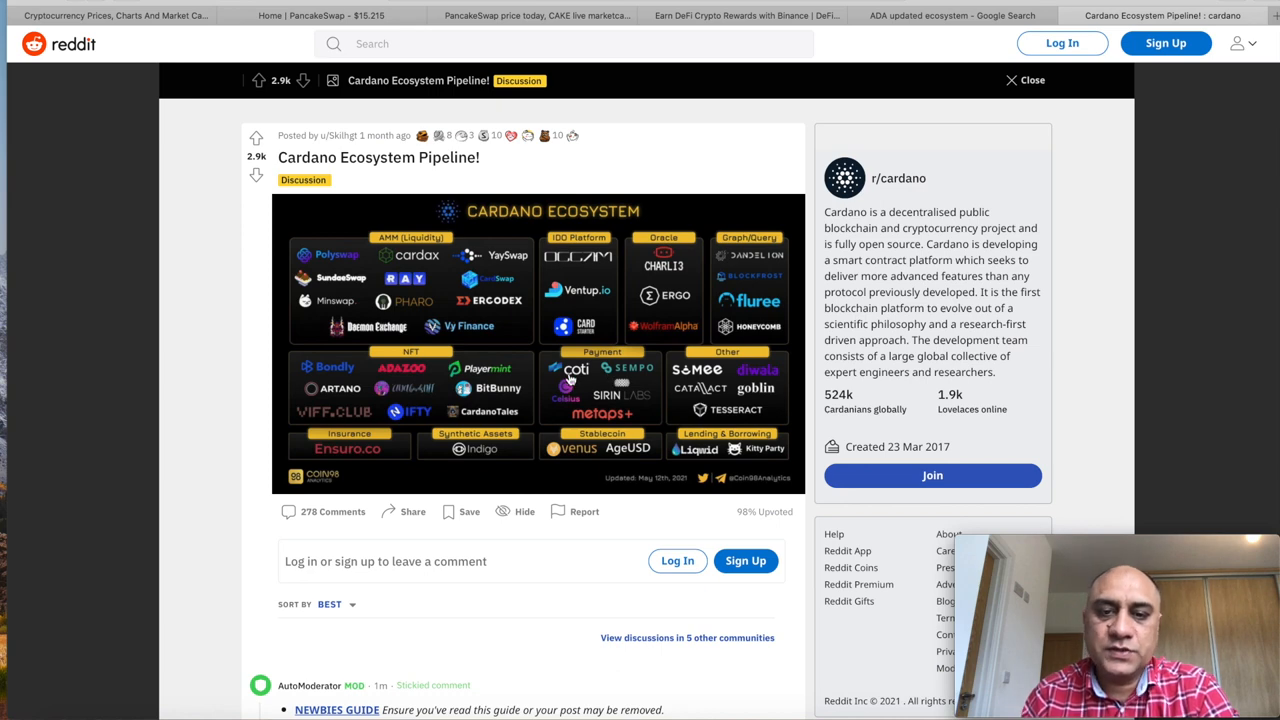
mouse_move(405, 438)
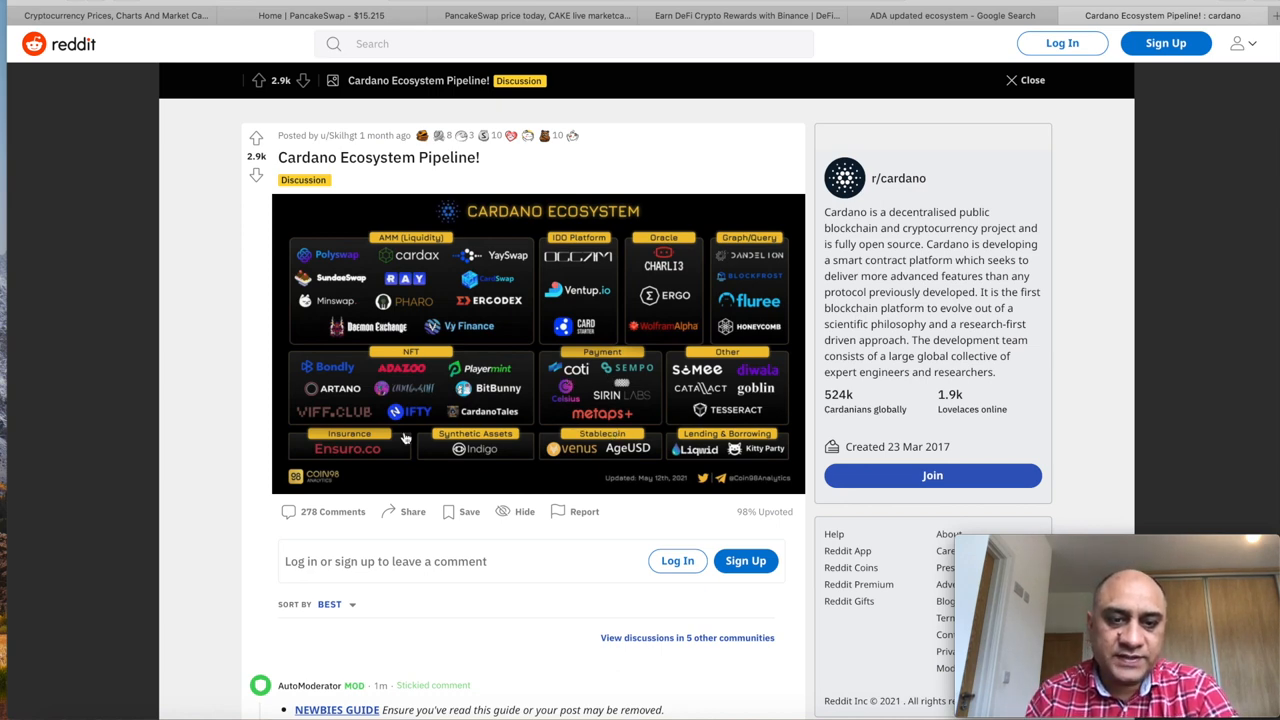
mouse_move(578, 368)
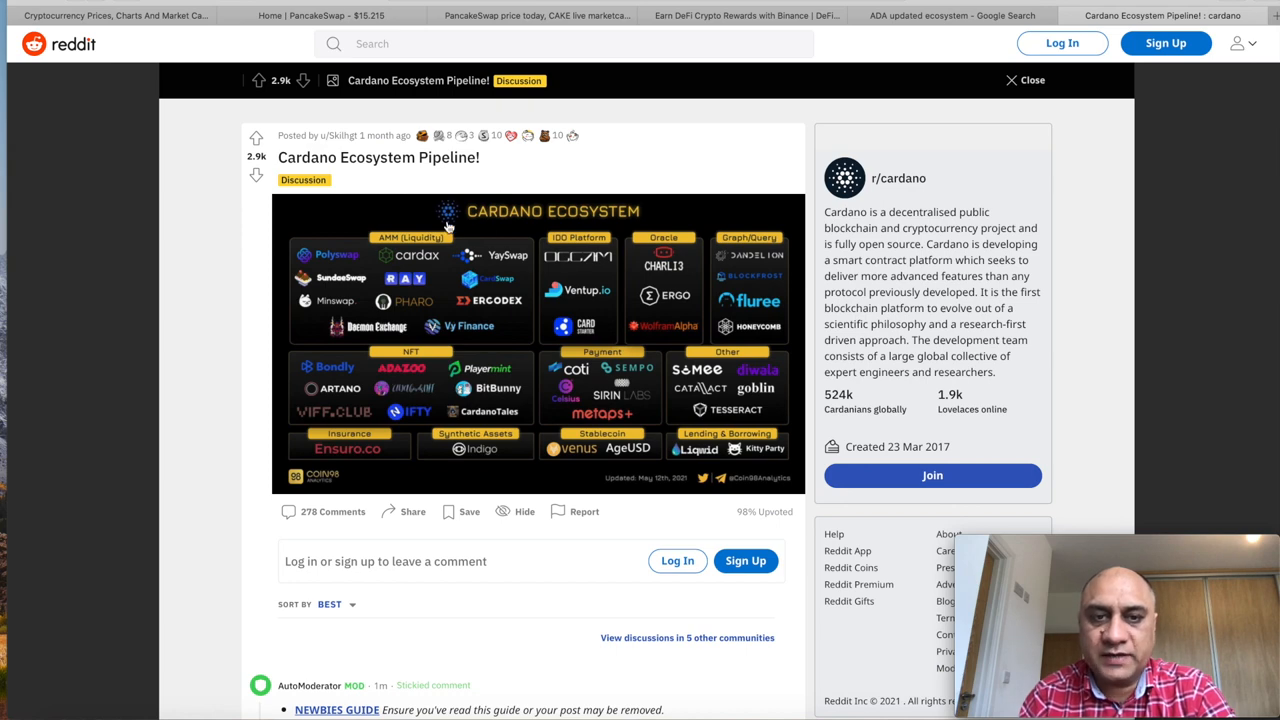
mouse_move(685, 410)
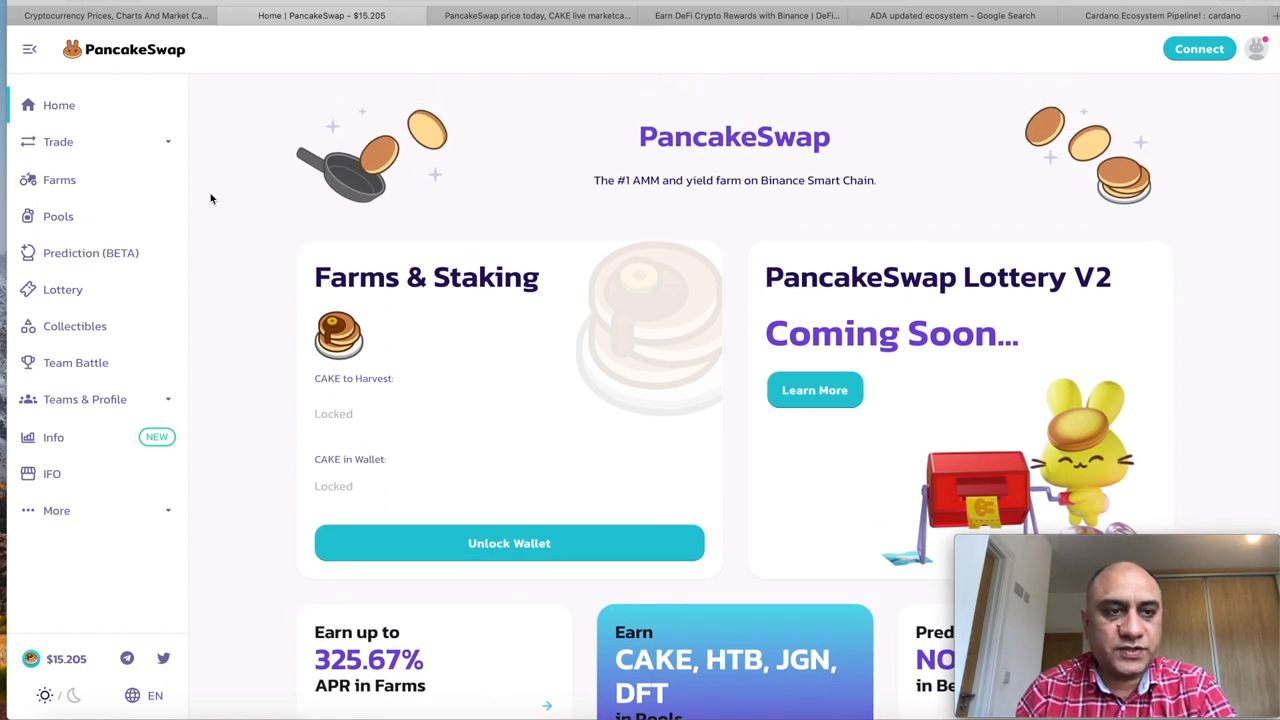
scroll("down", 3)
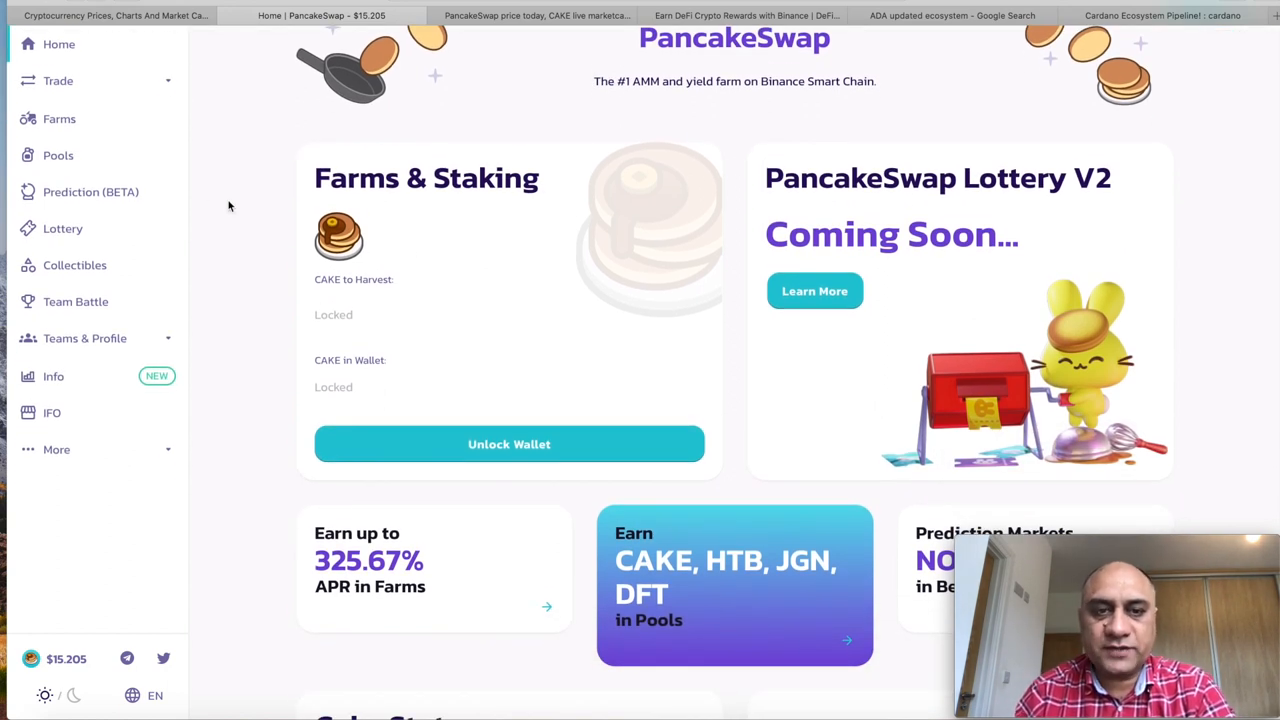
mouse_move(480, 131)
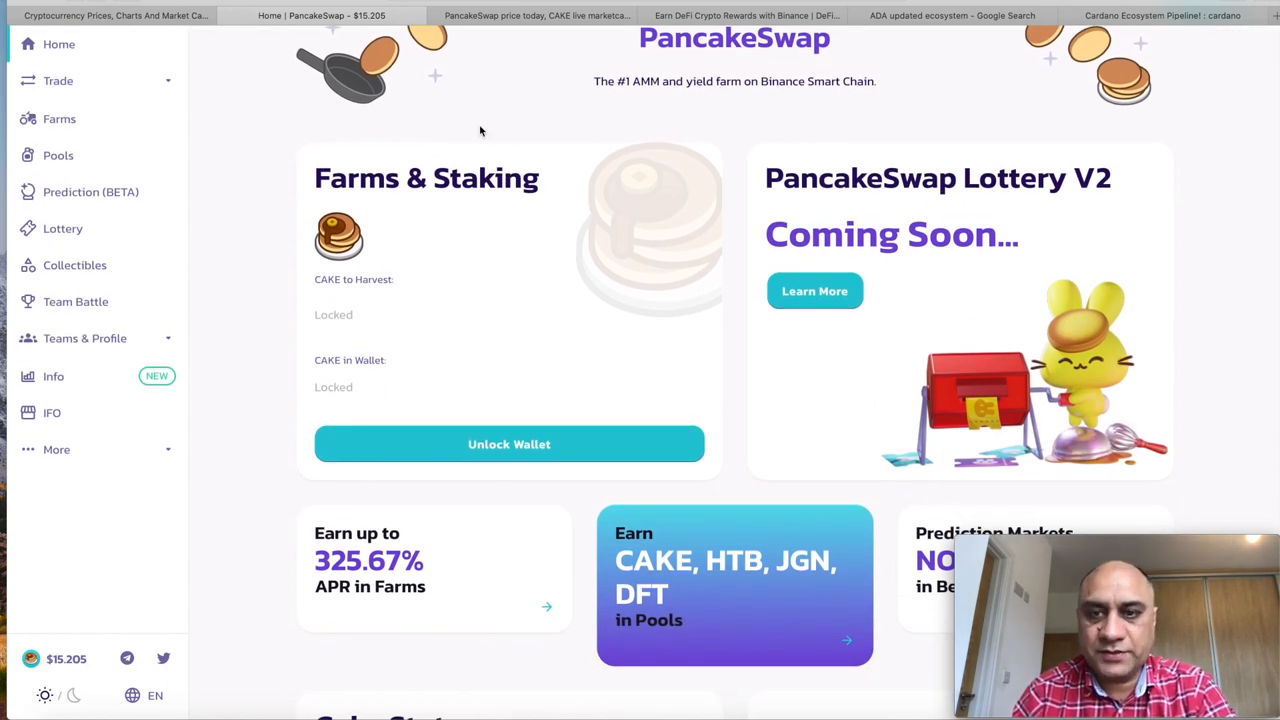
mouse_move(433, 415)
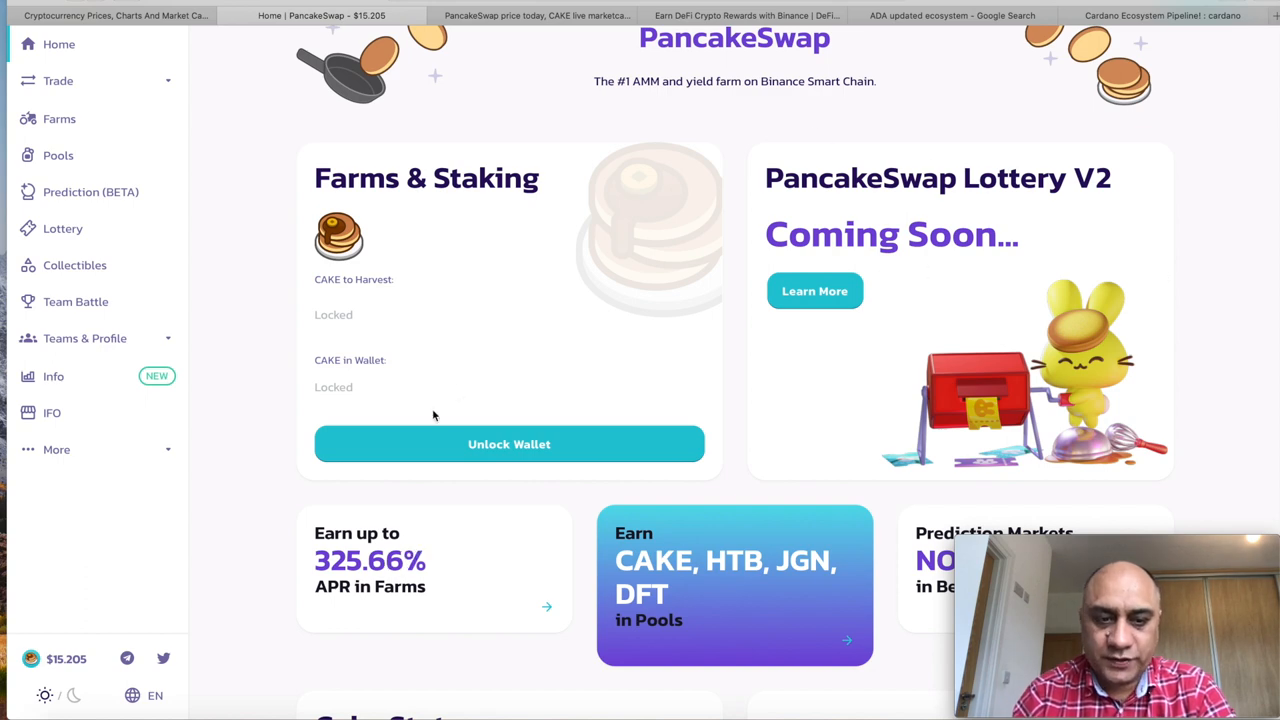
scroll("down", 3)
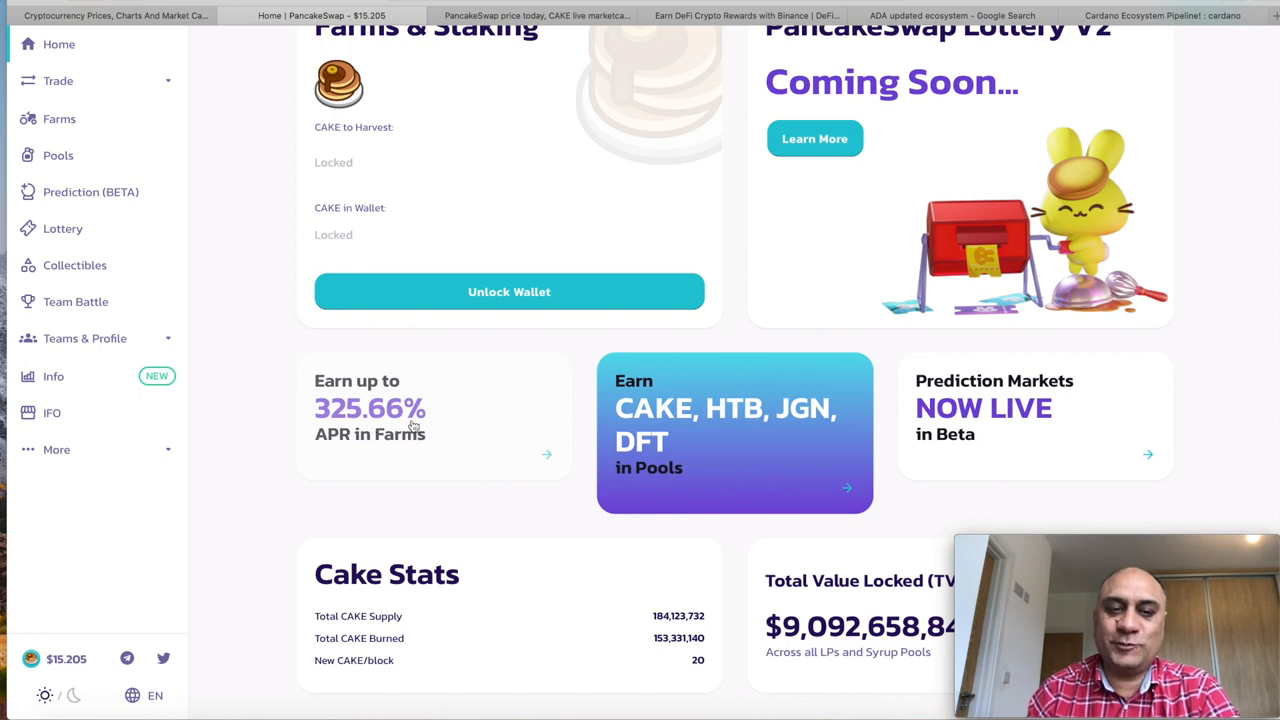
scroll("down", 3)
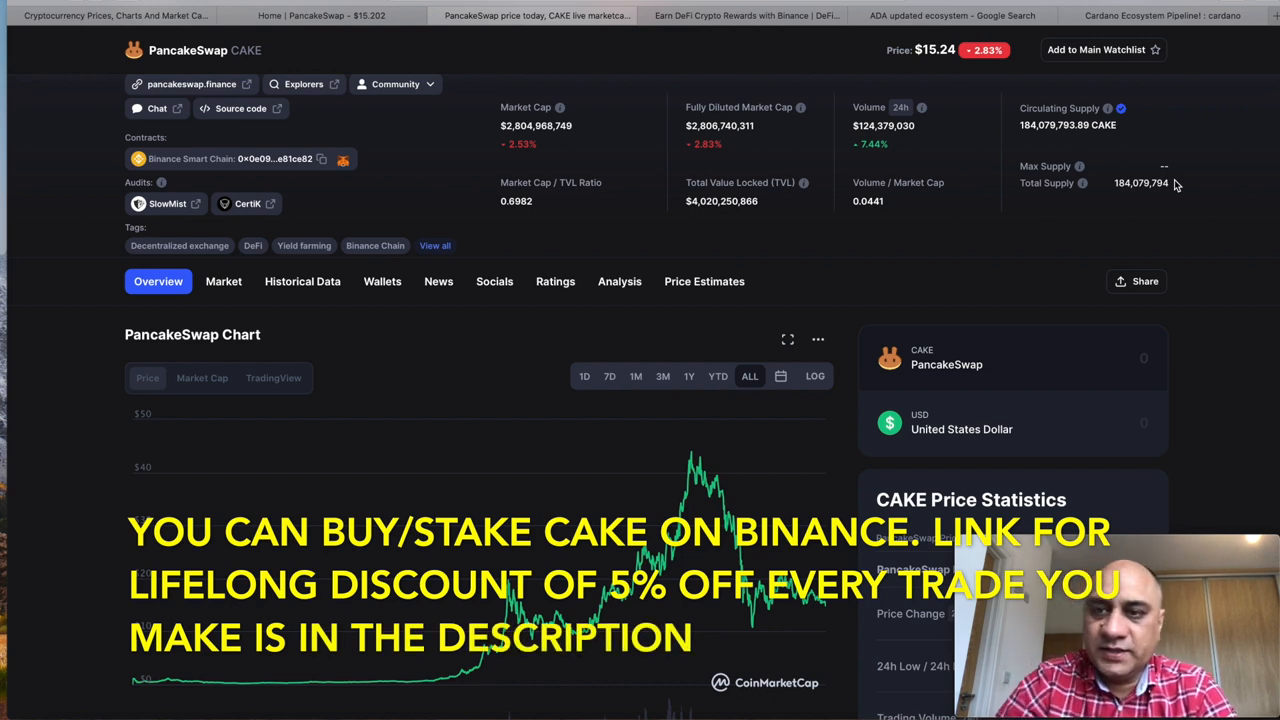
mouse_move(1079, 182)
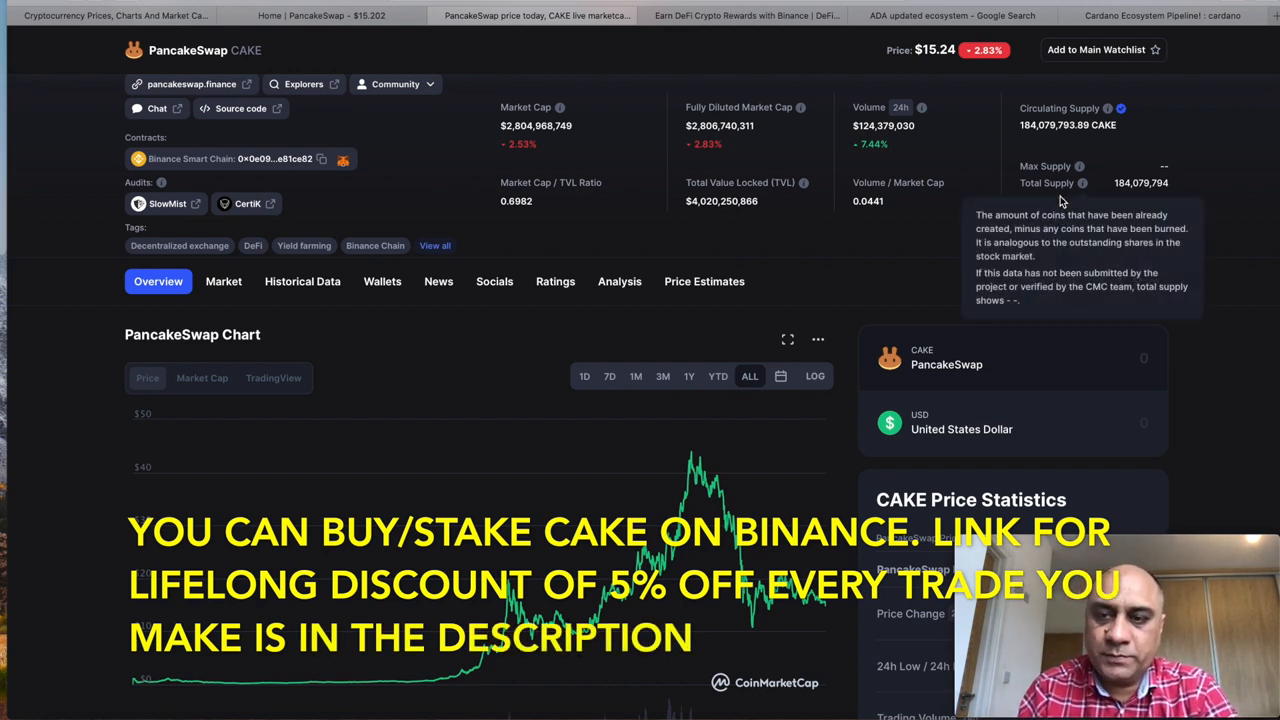
mouse_move(932, 252)
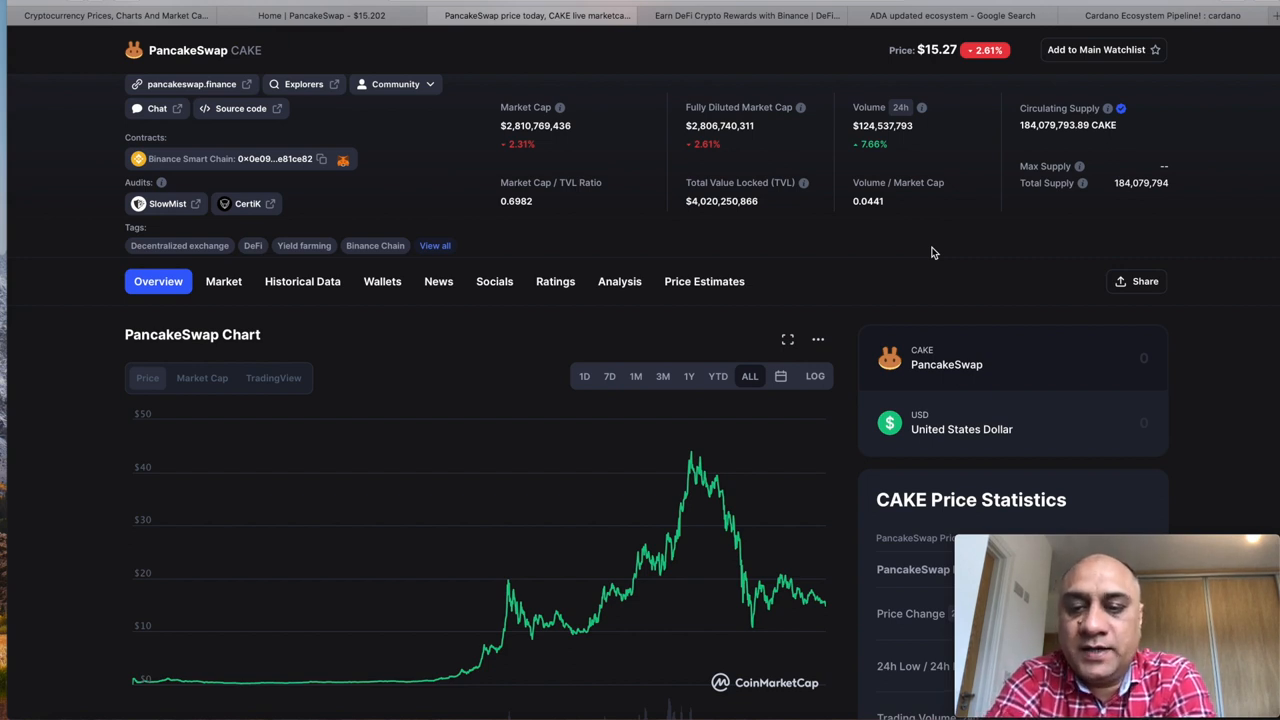
mouse_move(693, 450)
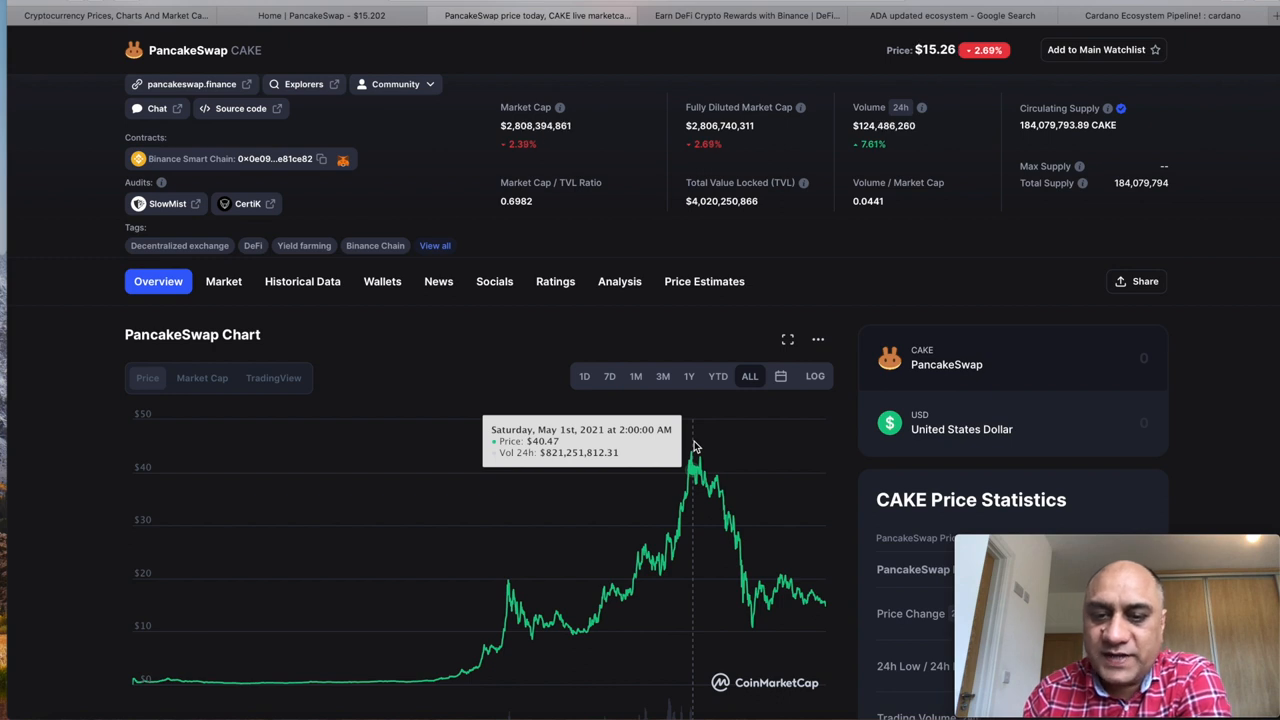
Step: Scroll down the CAKE page to the all-time chart and its May 2021 peak near $40
scroll("down", 3)
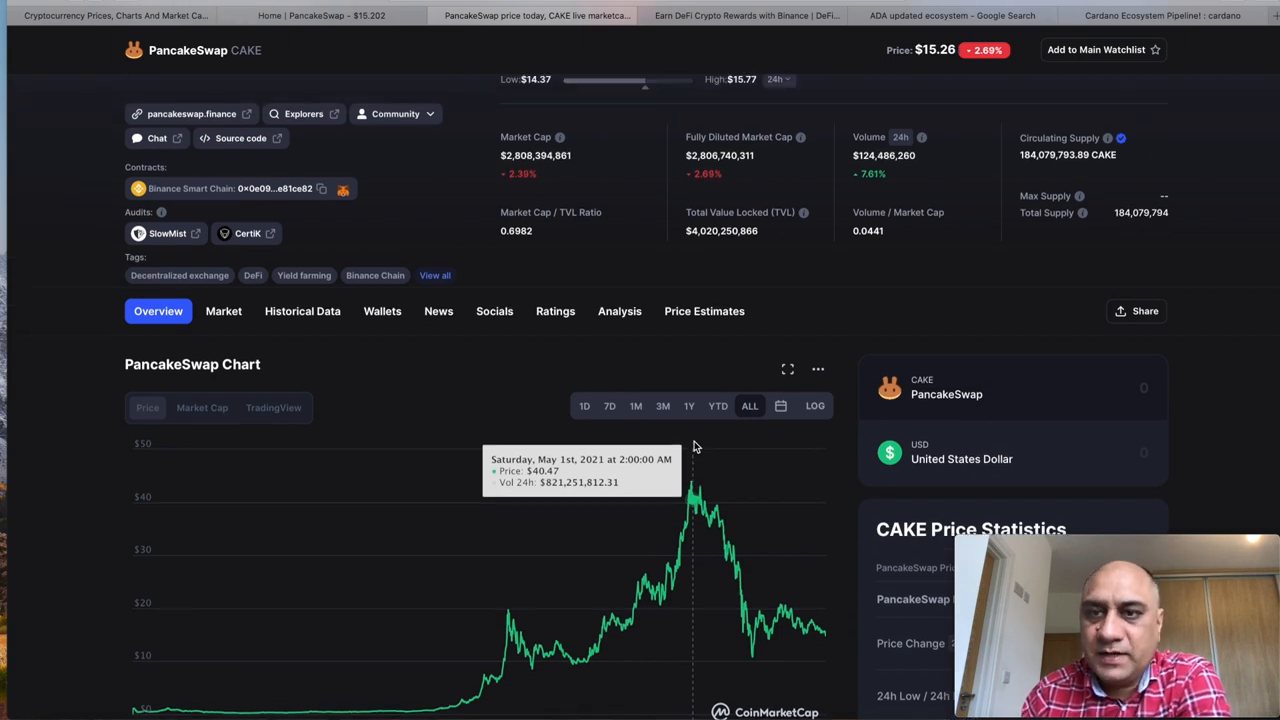
scroll("down", 3)
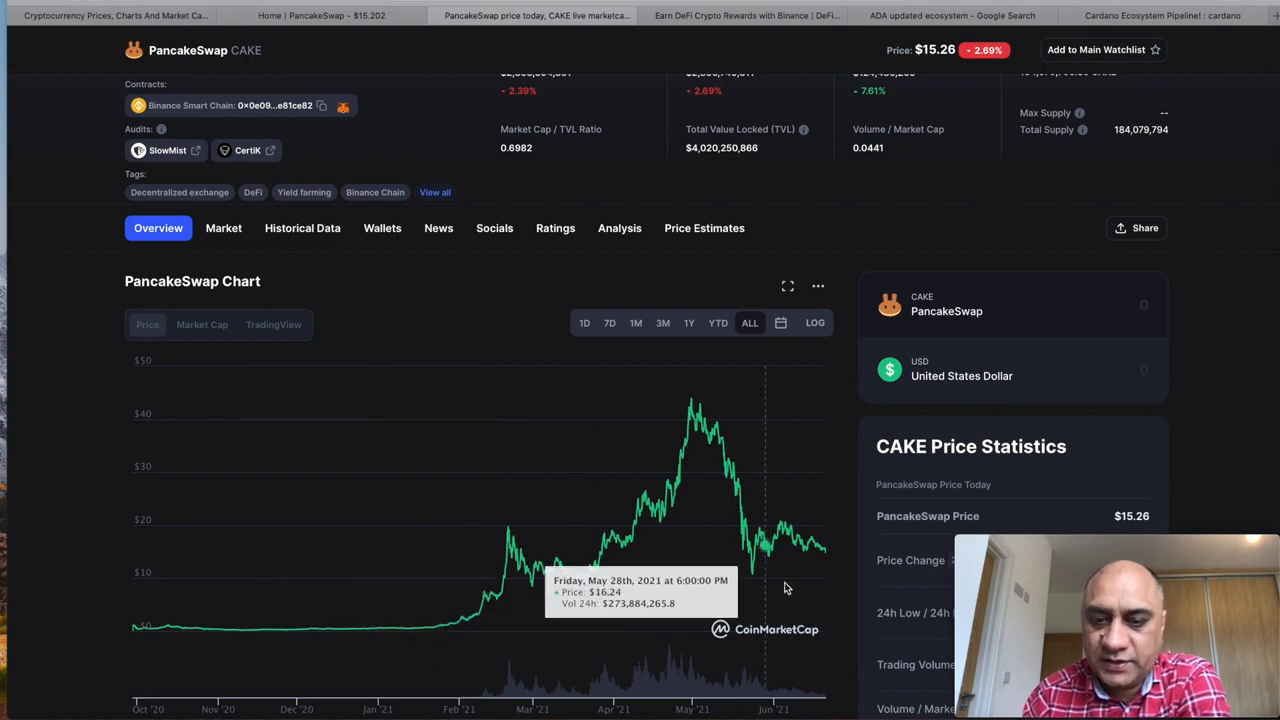
mouse_move(815, 567)
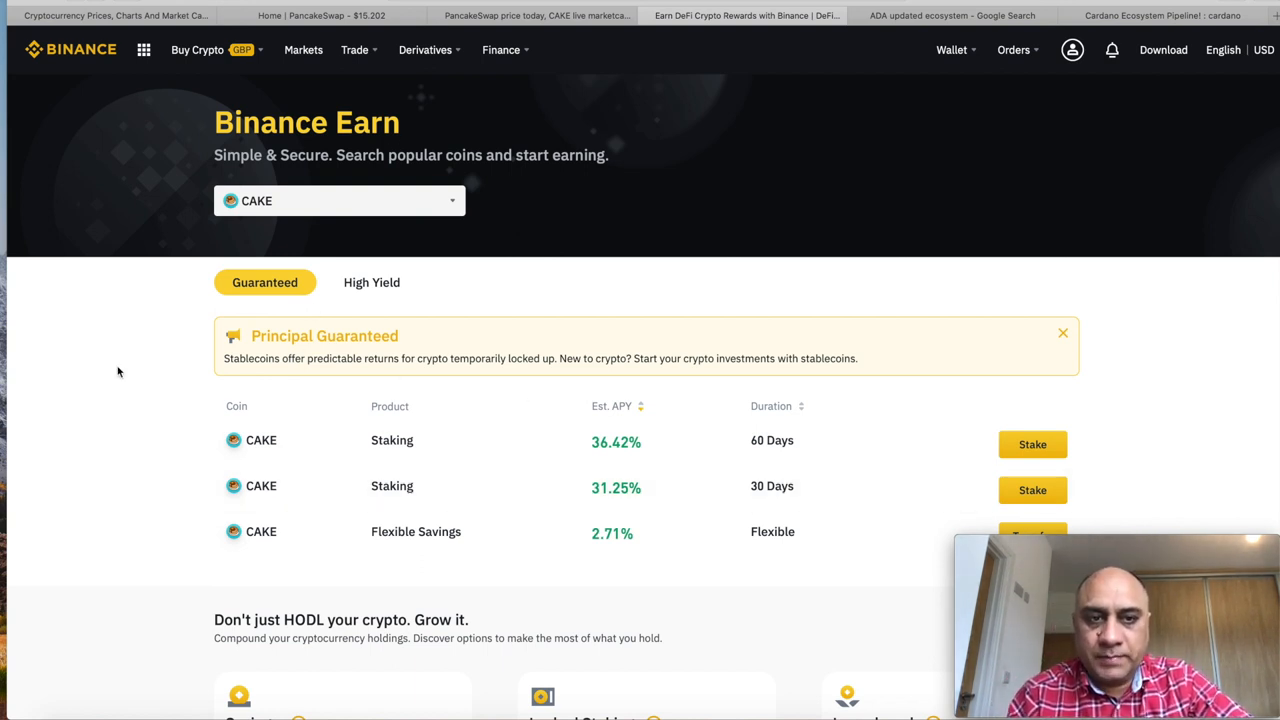
mouse_move(95, 378)
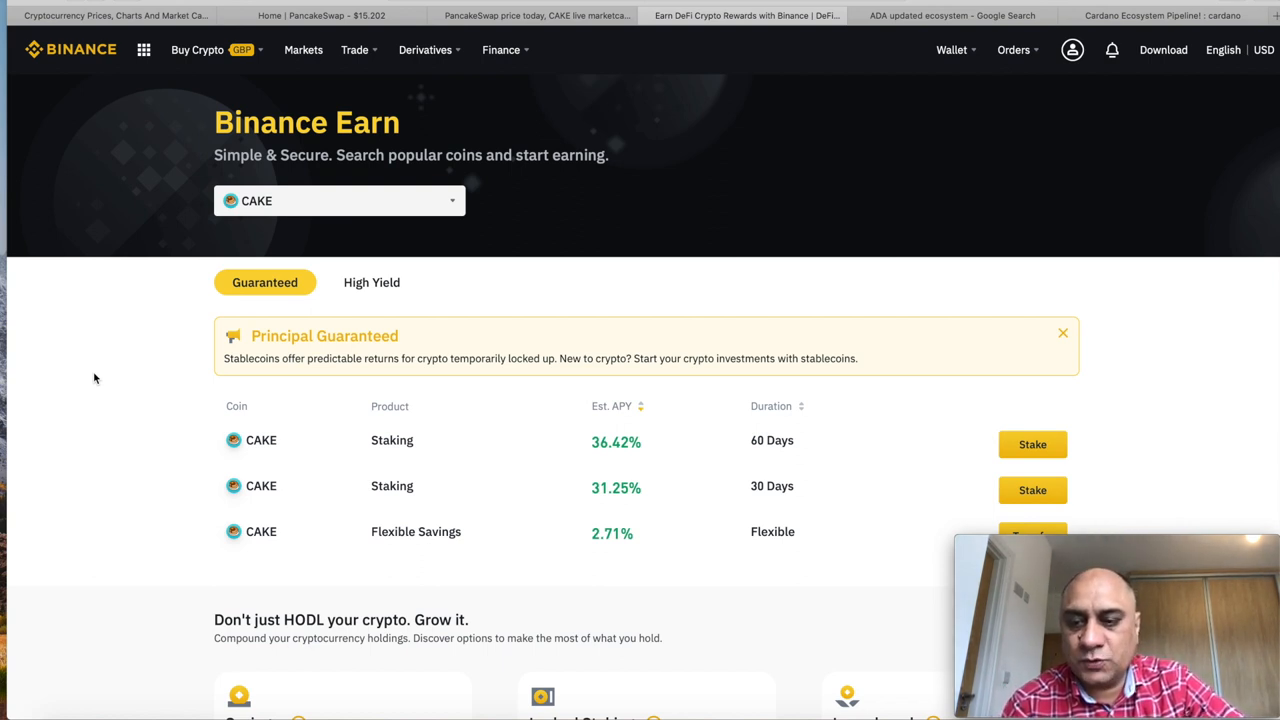
mouse_move(576, 462)
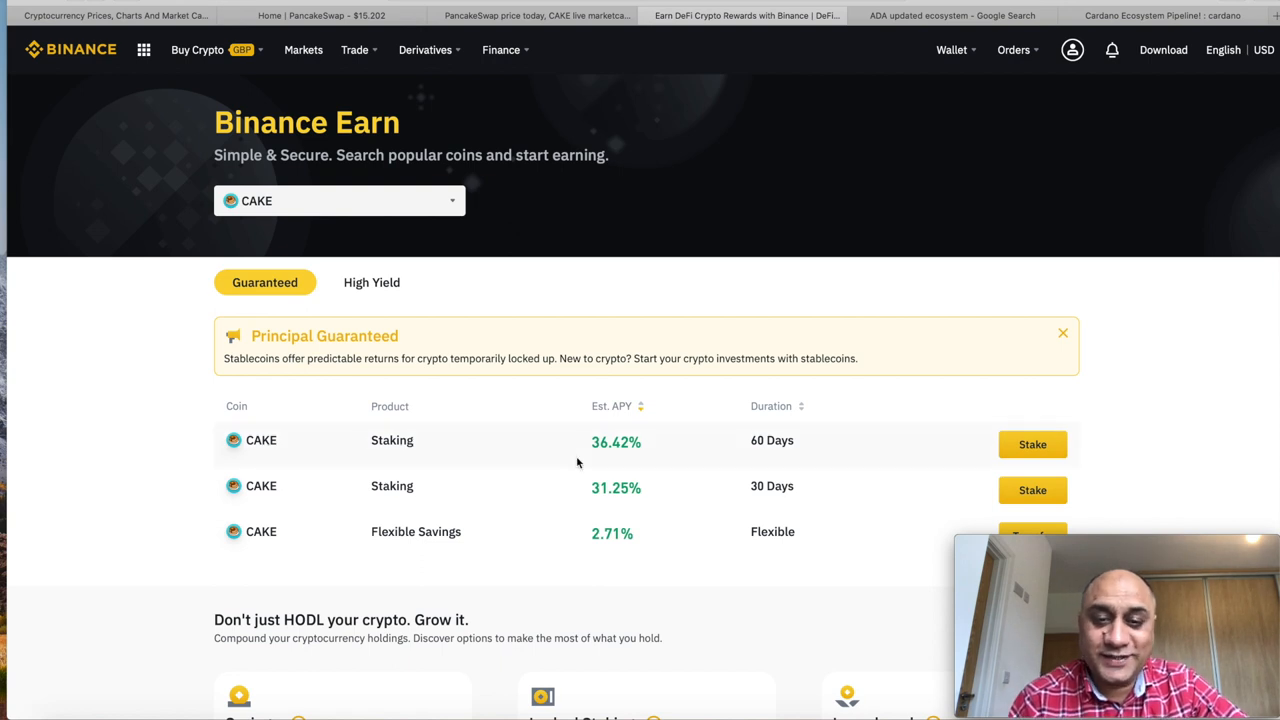
mouse_move(608, 472)
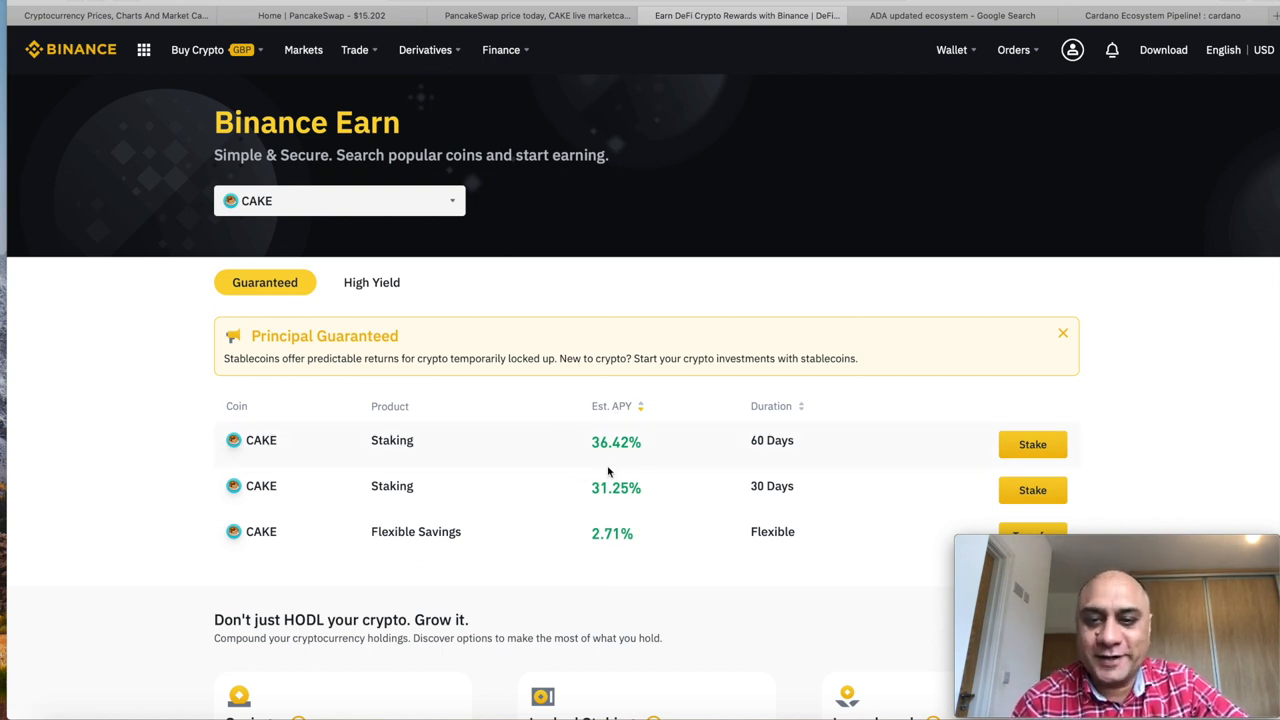
mouse_move(625, 458)
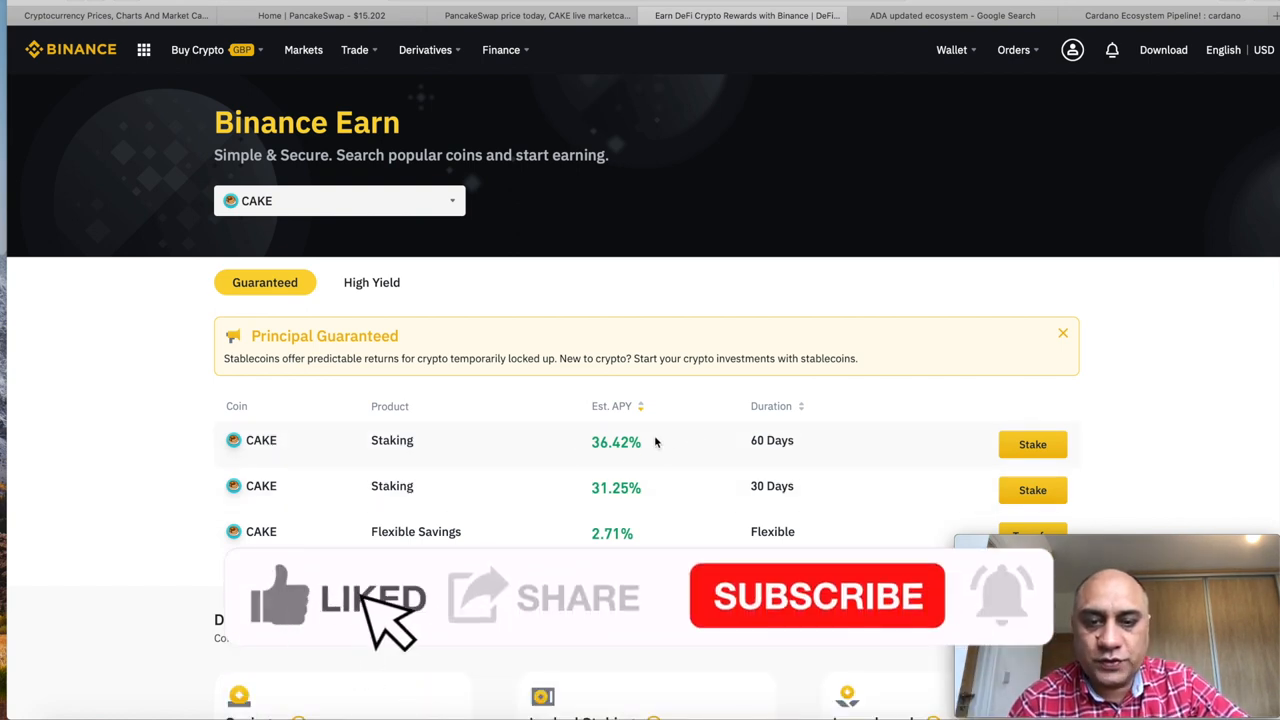
mouse_move(745, 615)
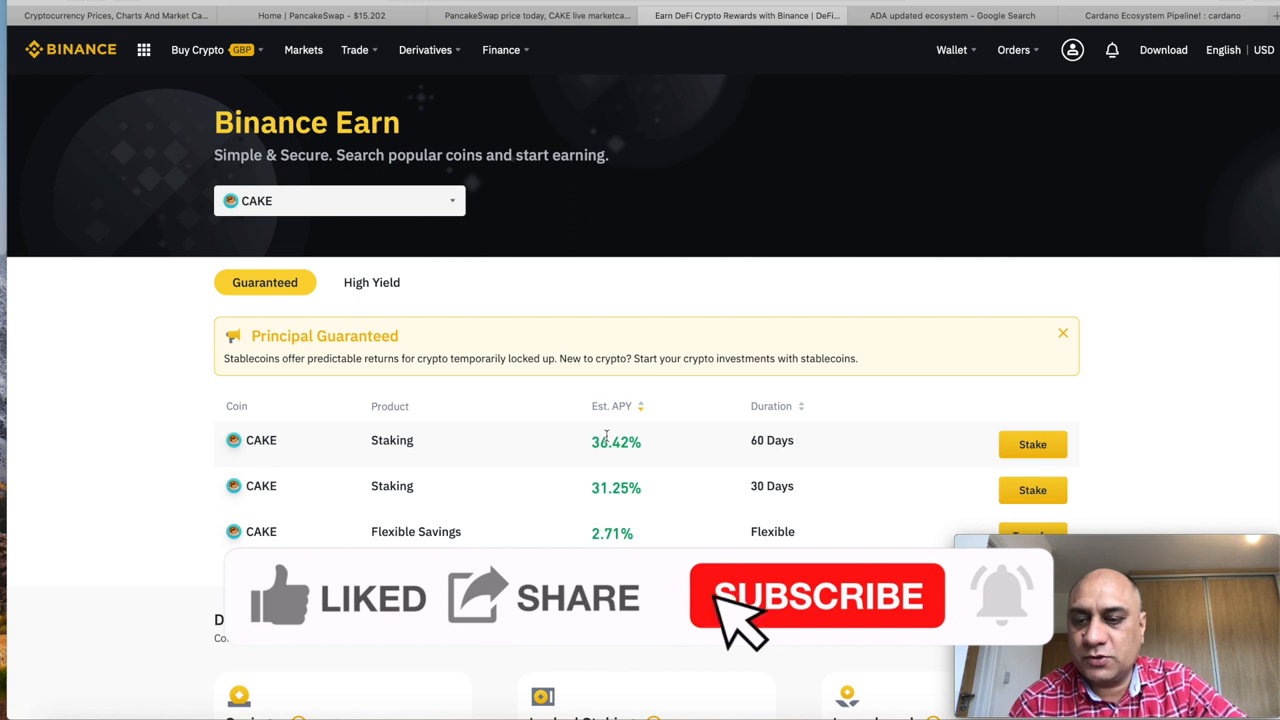
Step: Review CAKE staking APYs: 36.42% for 60 days, 31.25% for 30 days, 2.71% flexible
left_click(817, 596)
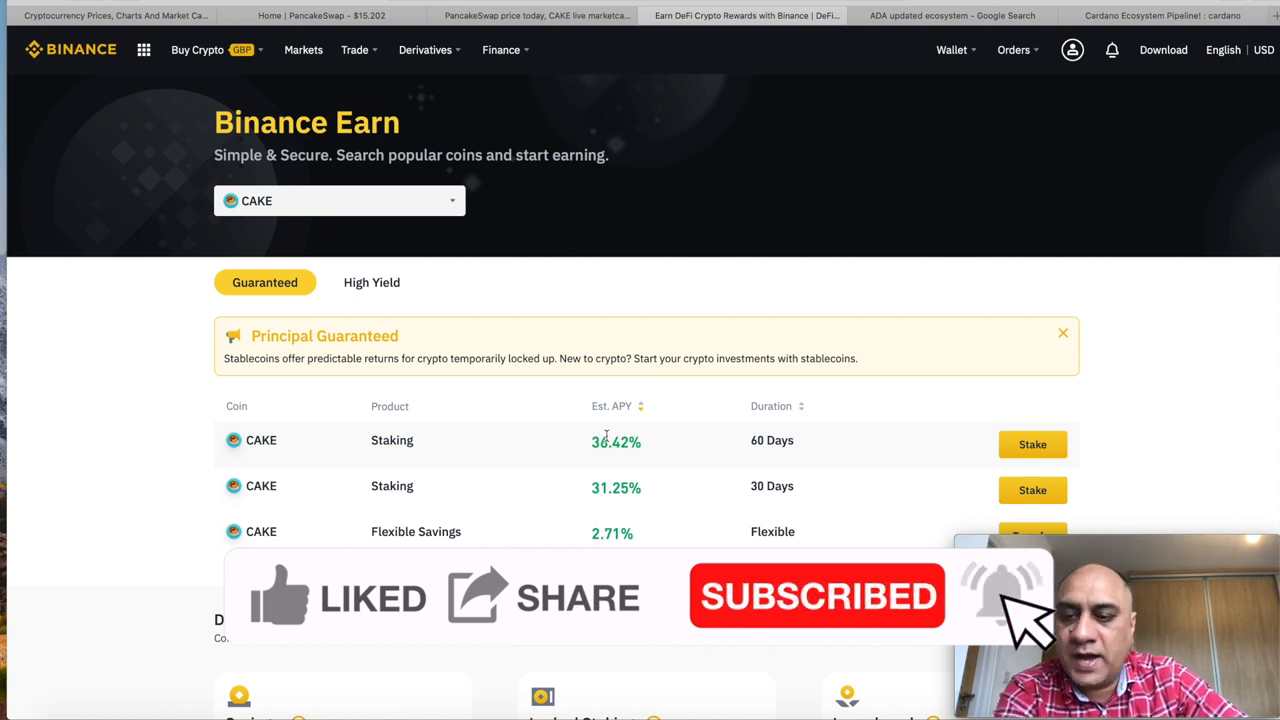